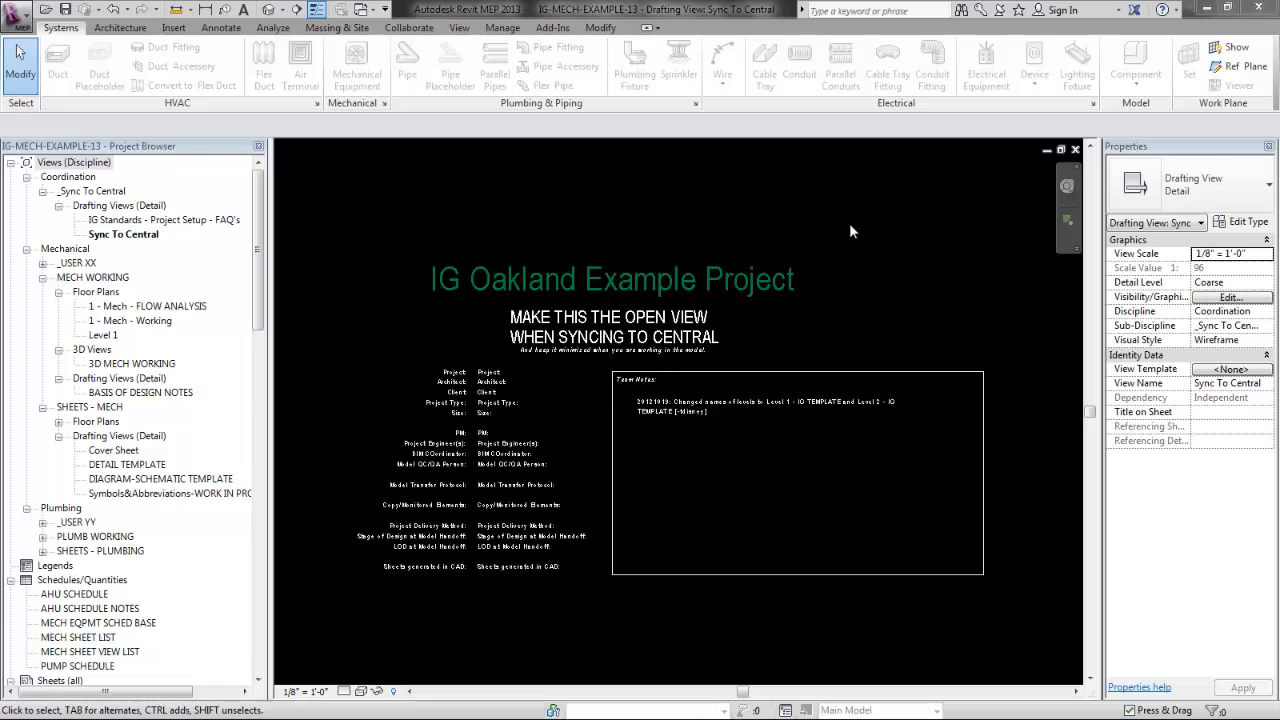
{"action": "mouse_move", "coordinate": [940, 234]}
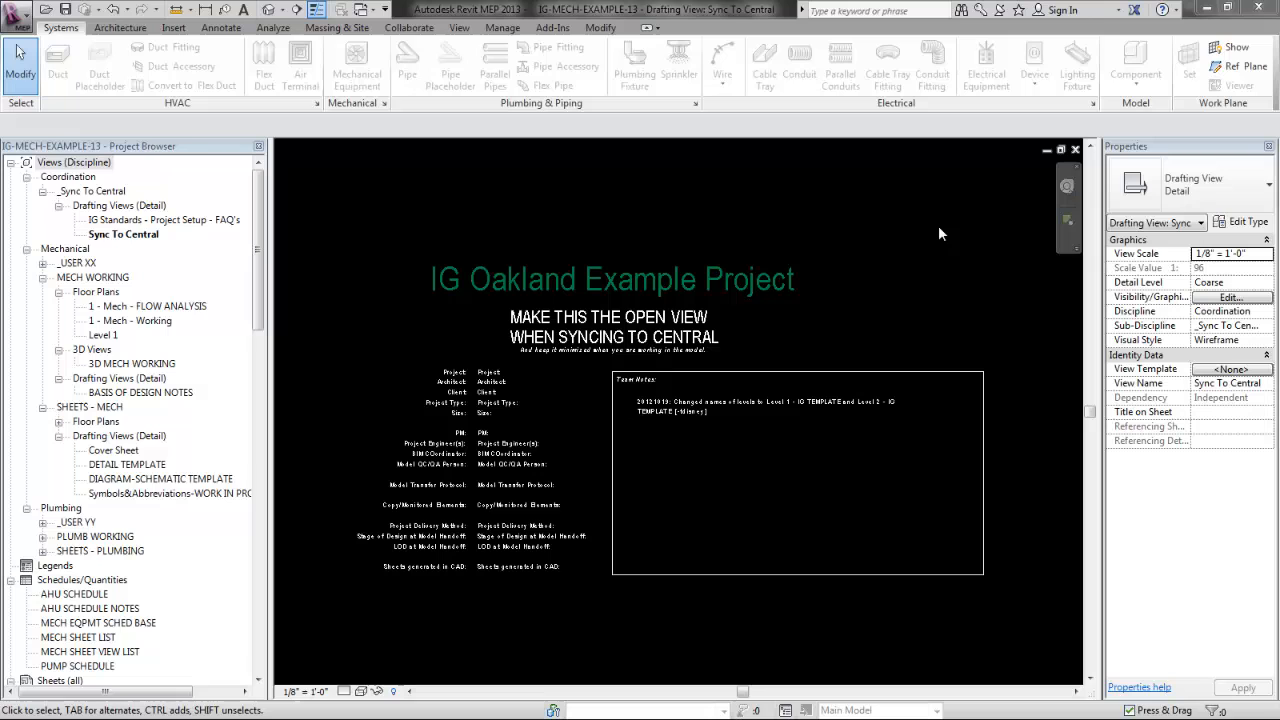
{"action": "mouse_move", "coordinate": [866, 260]}
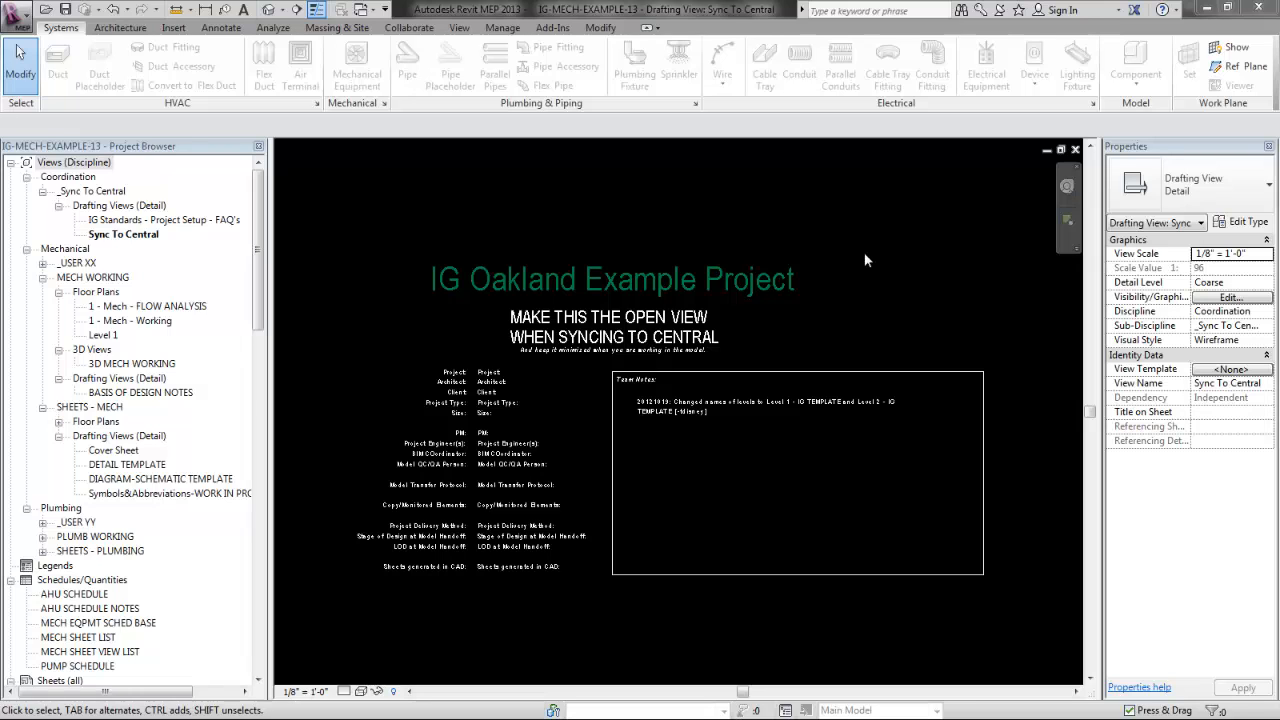
{"action": "mouse_move", "coordinate": [808, 399]}
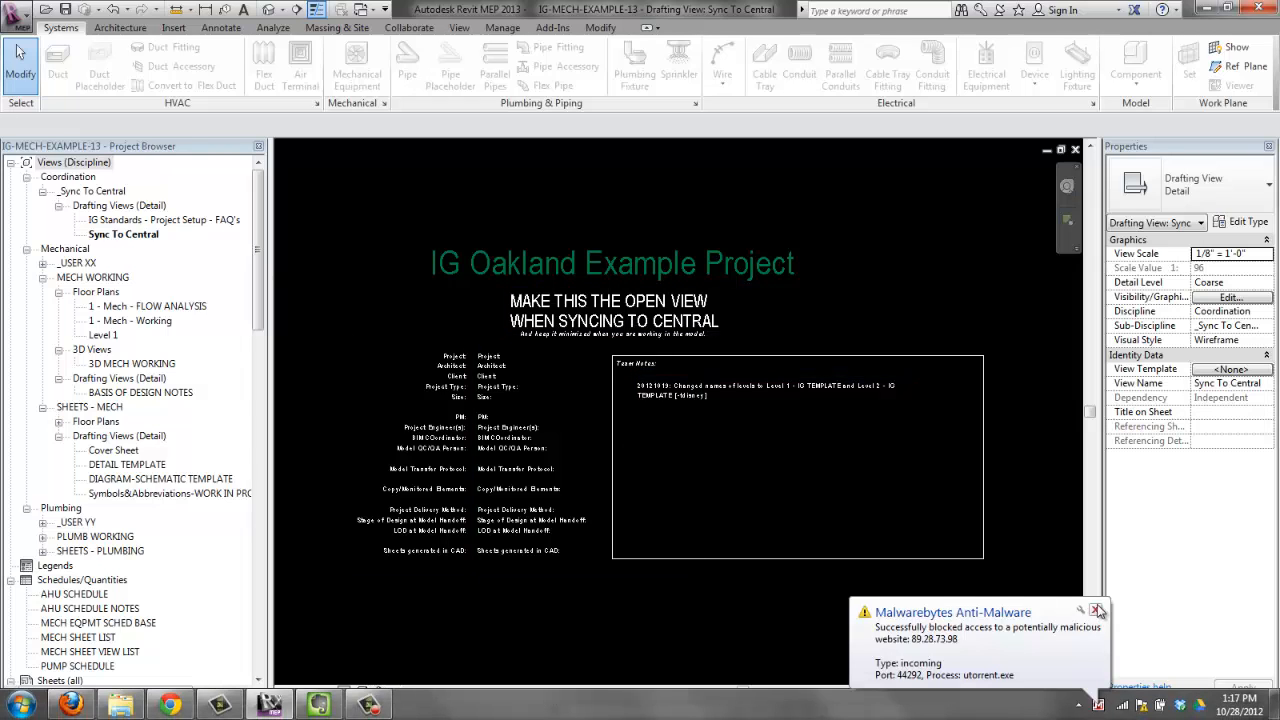
- Open the 1 - Mech - Working floor plan under MECH WORKING in the Project Browser
{"action": "double_click", "coordinate": [137, 320]}
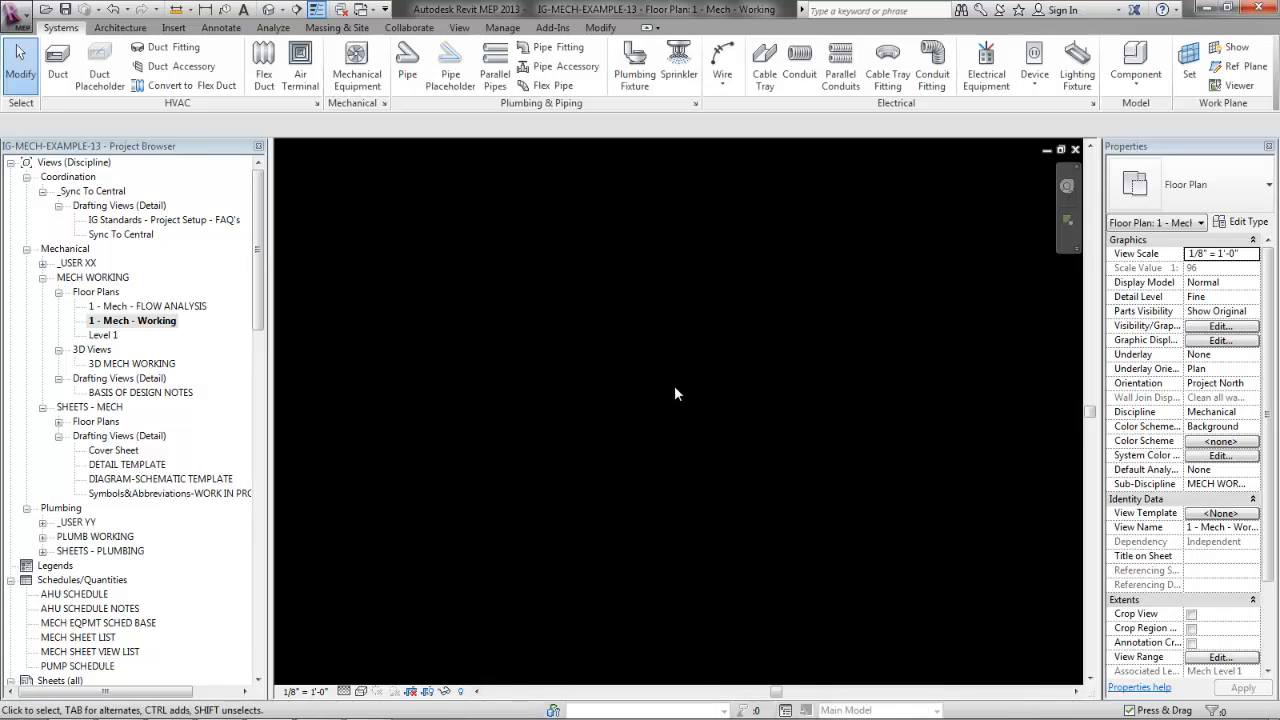
{"action": "mouse_move", "coordinate": [540, 103]}
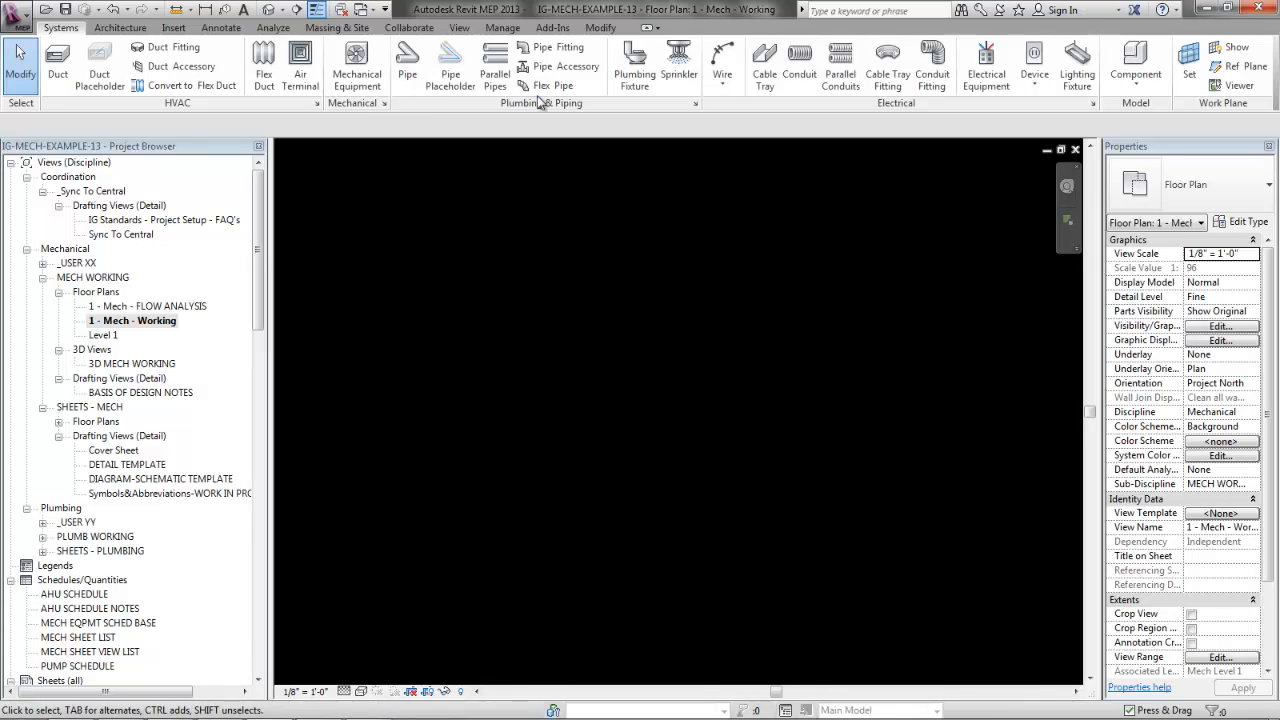
- Link X-ARCH-13 from the LINKS folder with Auto - Origin to Origin positioning
{"action": "left_click", "coordinate": [173, 27]}
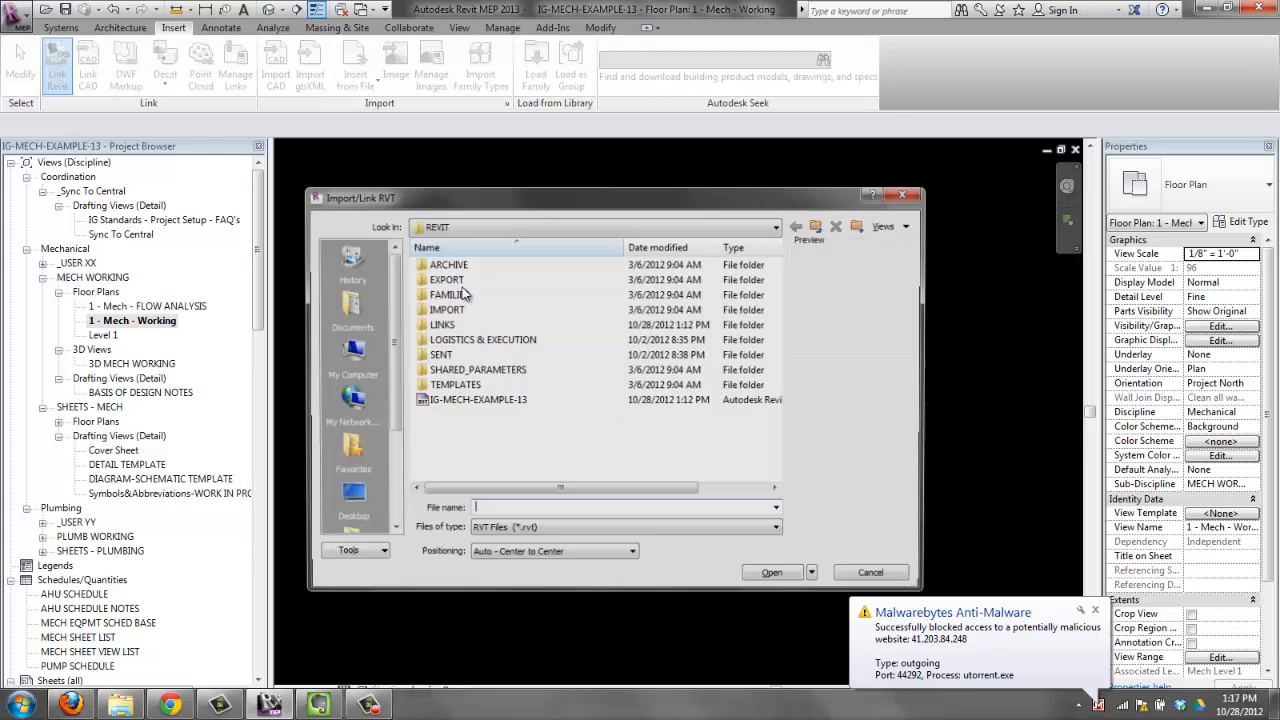
{"action": "double_click", "coordinate": [443, 324]}
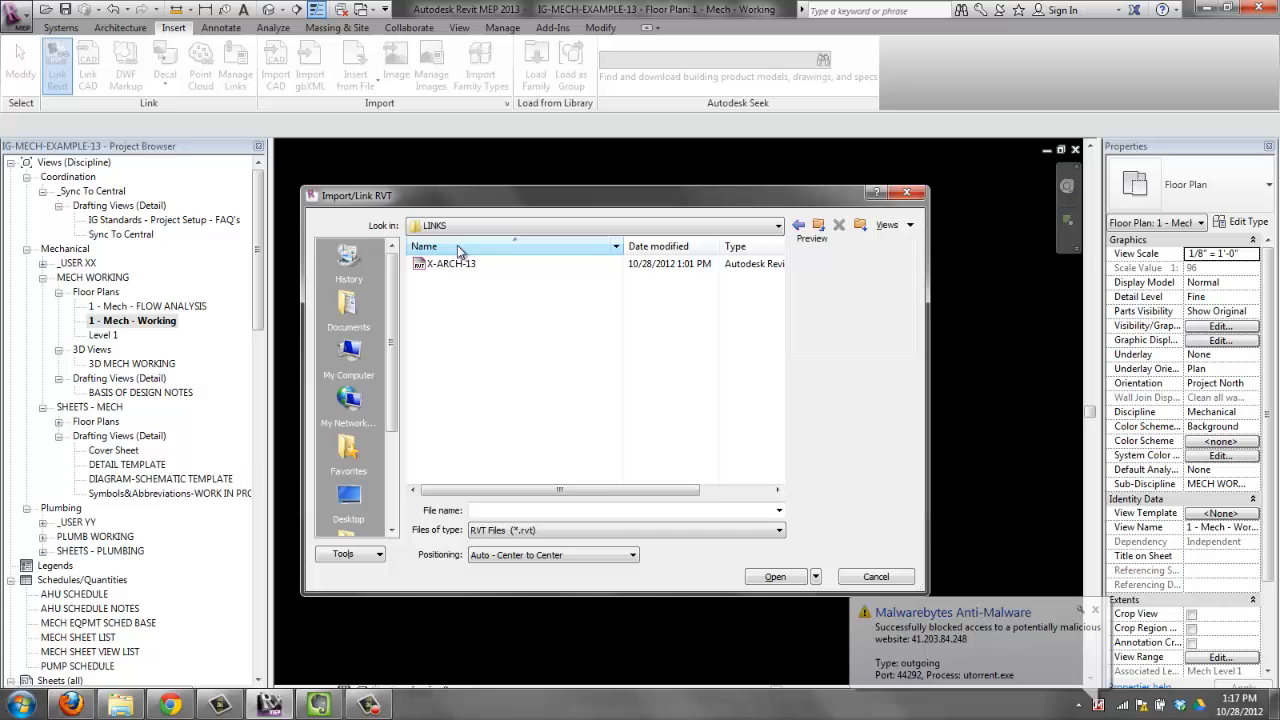
{"action": "left_click", "coordinate": [449, 263]}
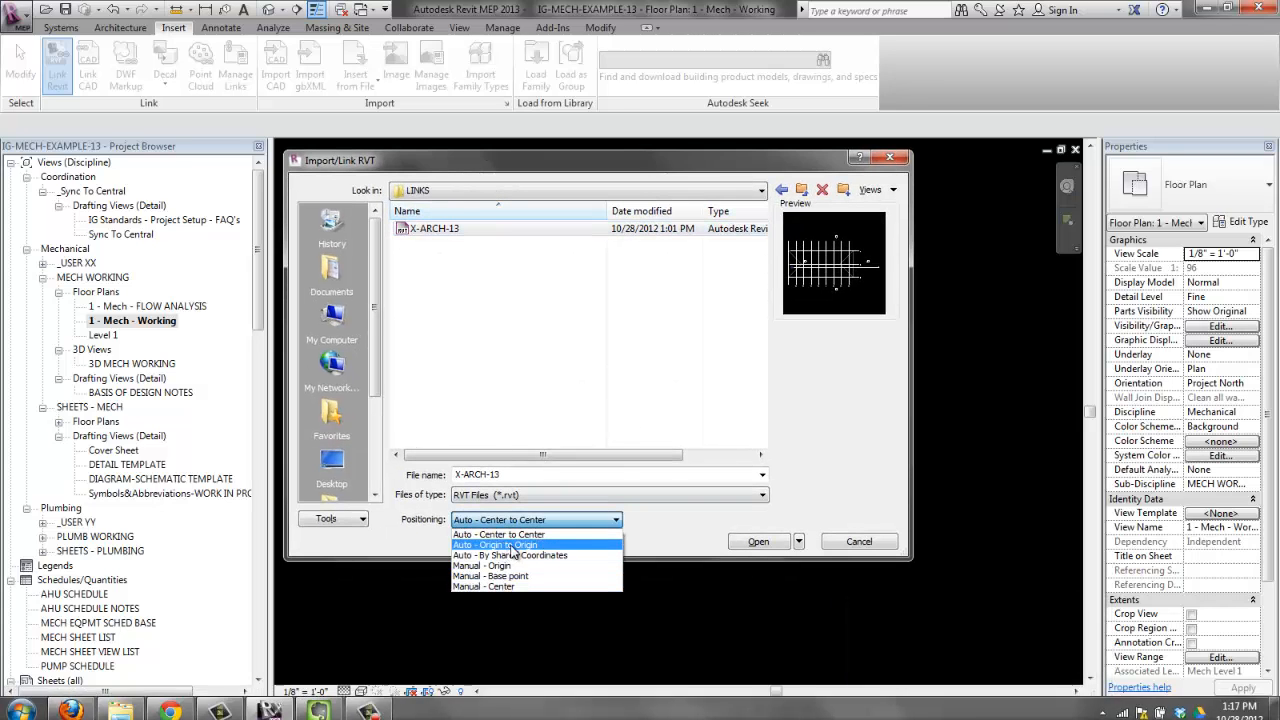
{"action": "left_click", "coordinate": [758, 541]}
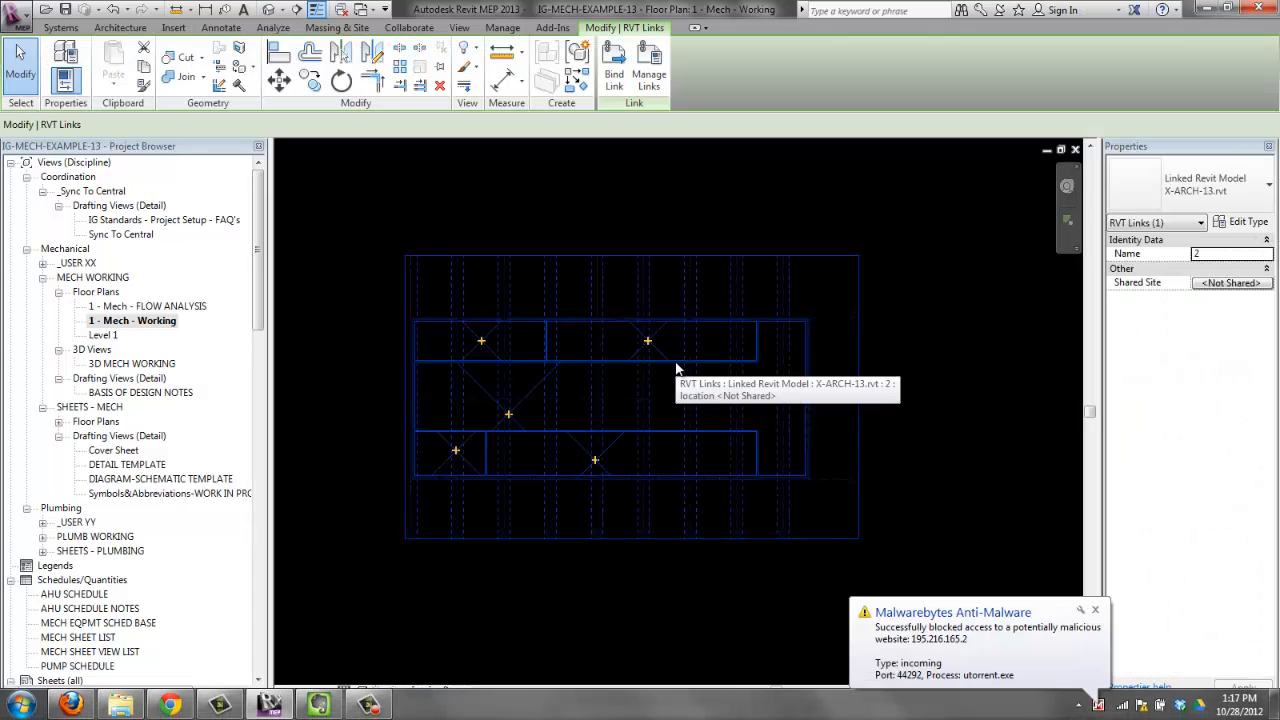
{"action": "mouse_move", "coordinate": [676, 369]}
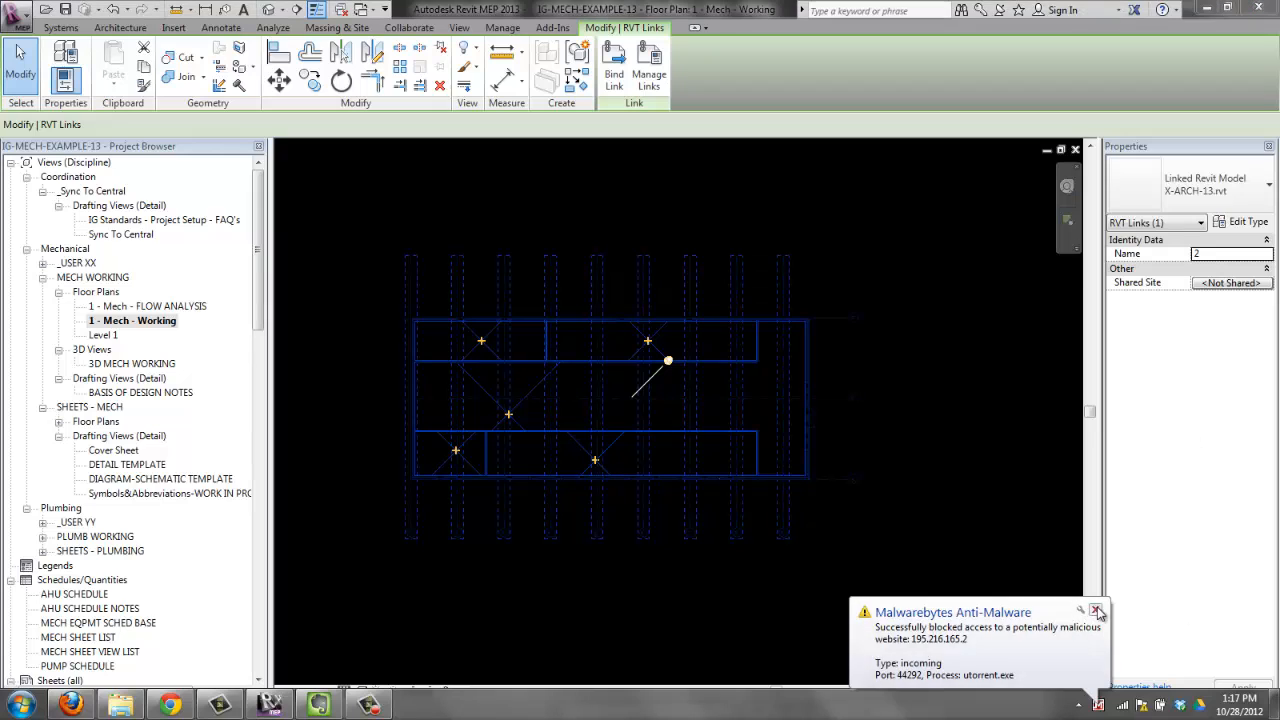
- Dismiss the security notification so the linked X-ARCH-13 walls and grids display
{"action": "left_click", "coordinate": [1096, 611]}
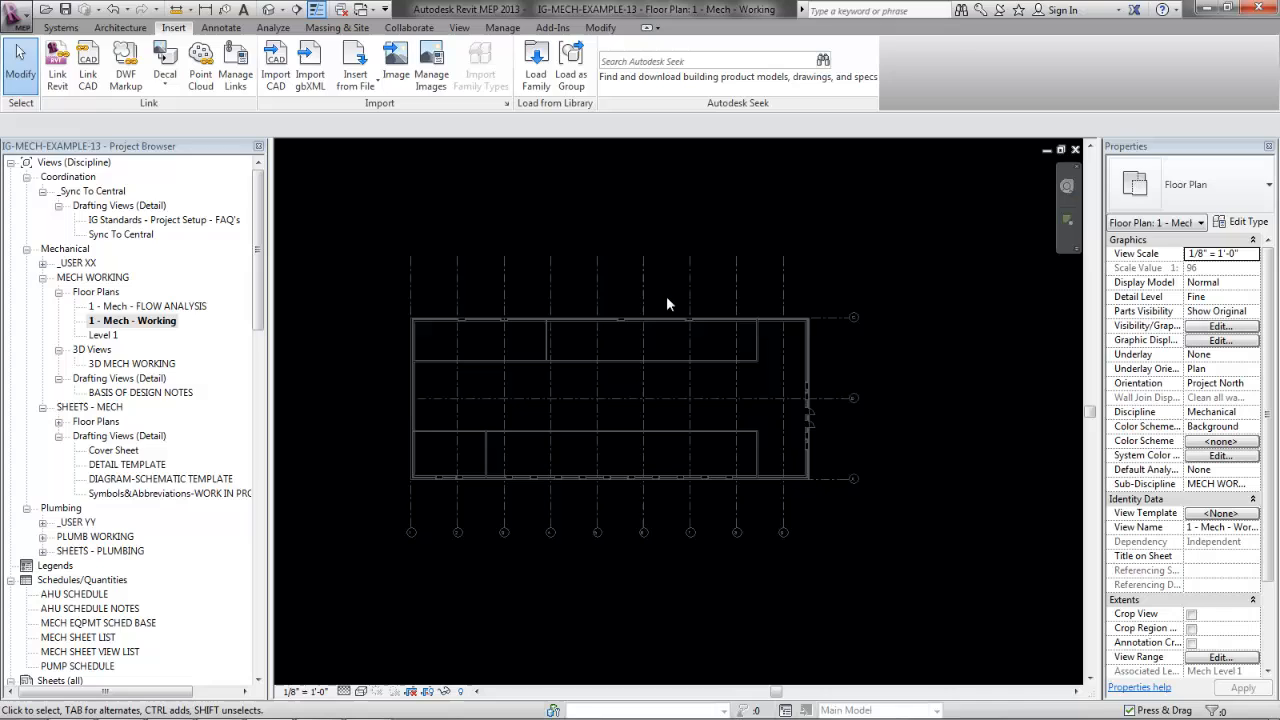
- Start Copy/Monitor with Select Link on the linked X-ARCH-13 model
{"action": "left_click", "coordinate": [409, 27]}
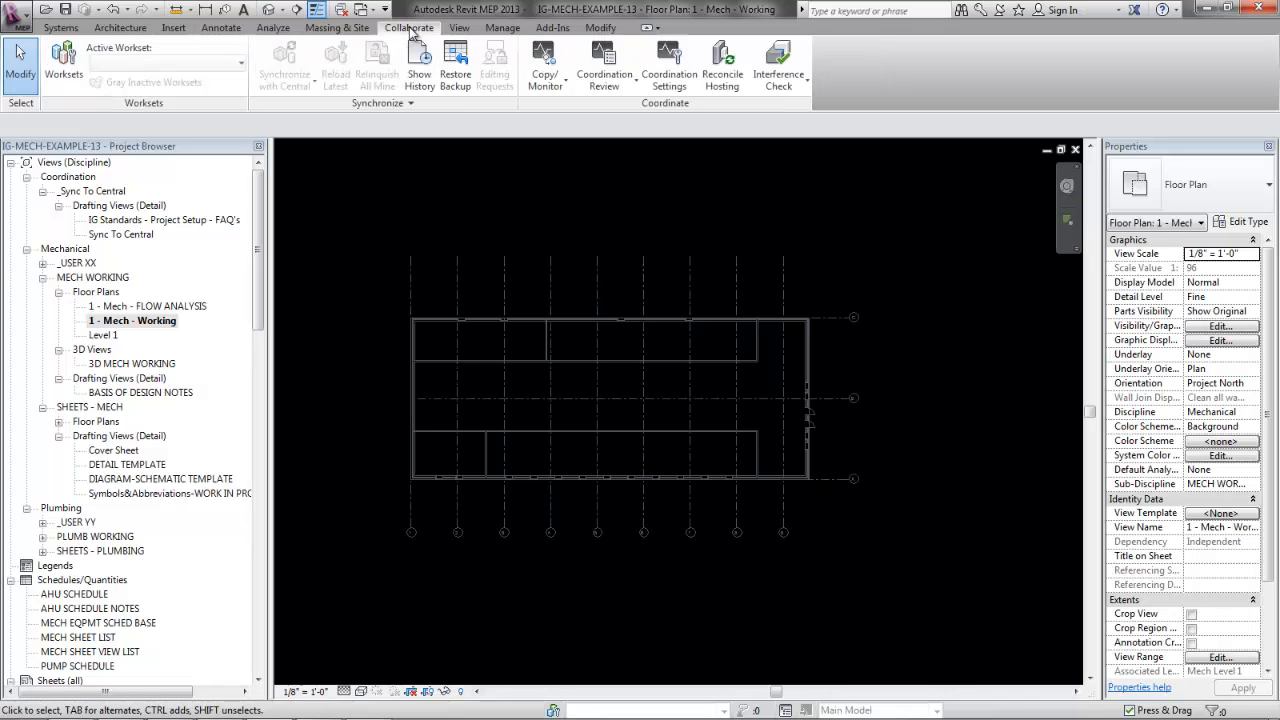
{"action": "mouse_move", "coordinate": [544, 62]}
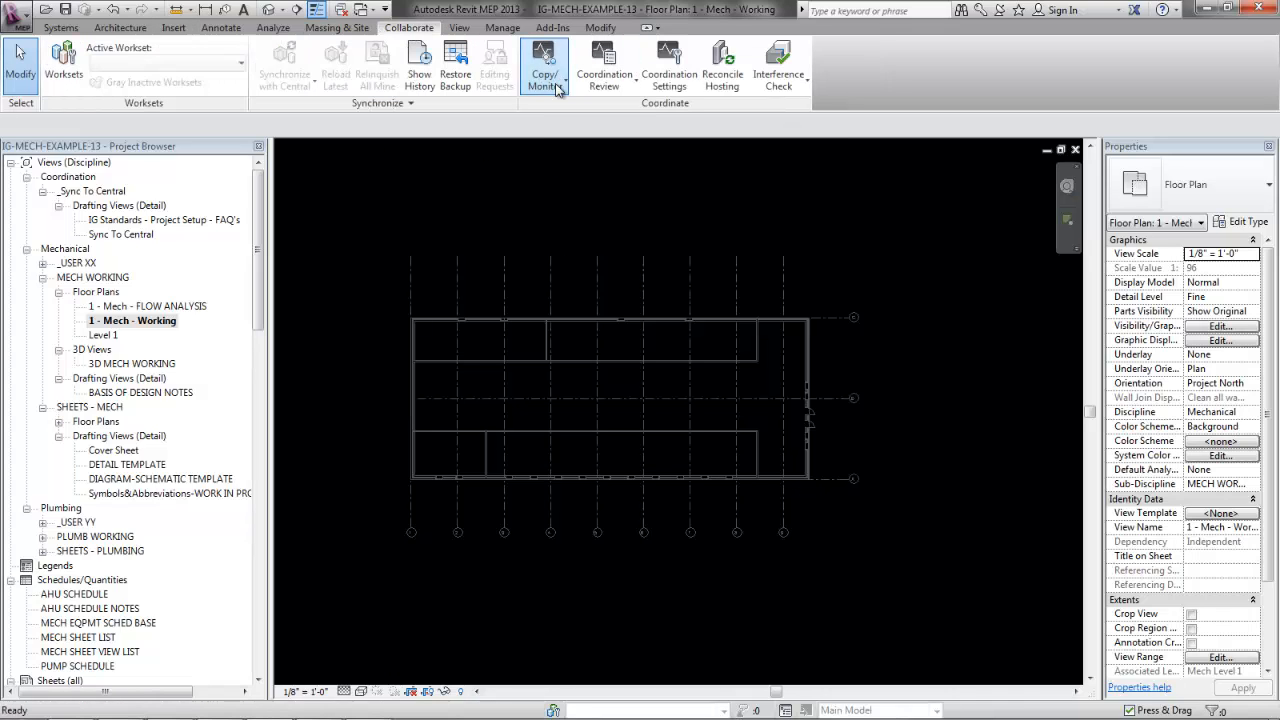
{"action": "left_click", "coordinate": [545, 60]}
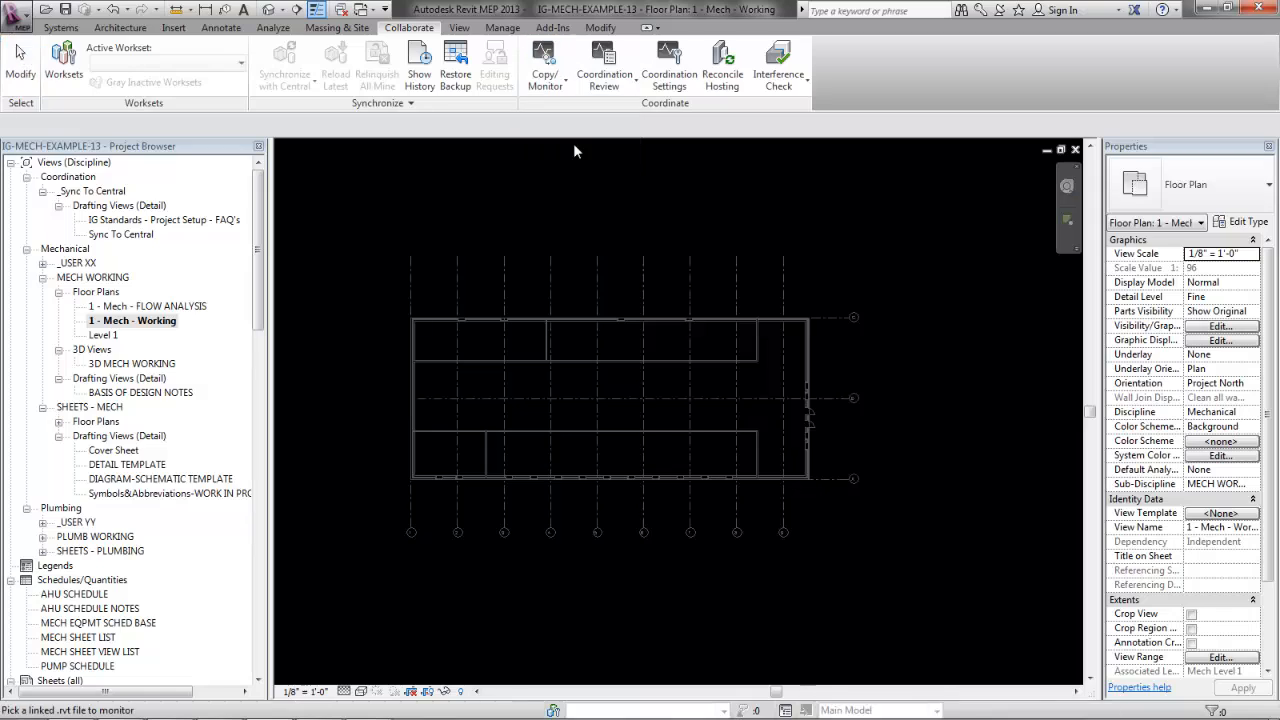
{"action": "mouse_move", "coordinate": [705, 316]}
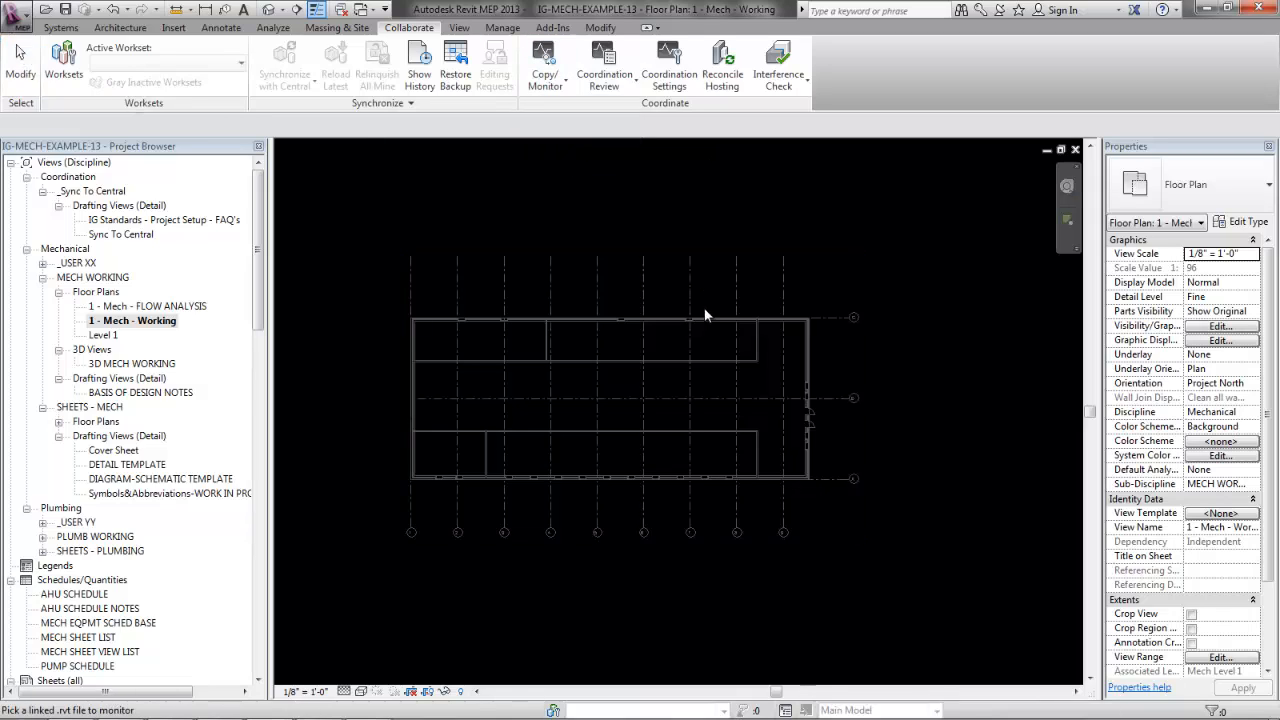
{"action": "mouse_move", "coordinate": [703, 248]}
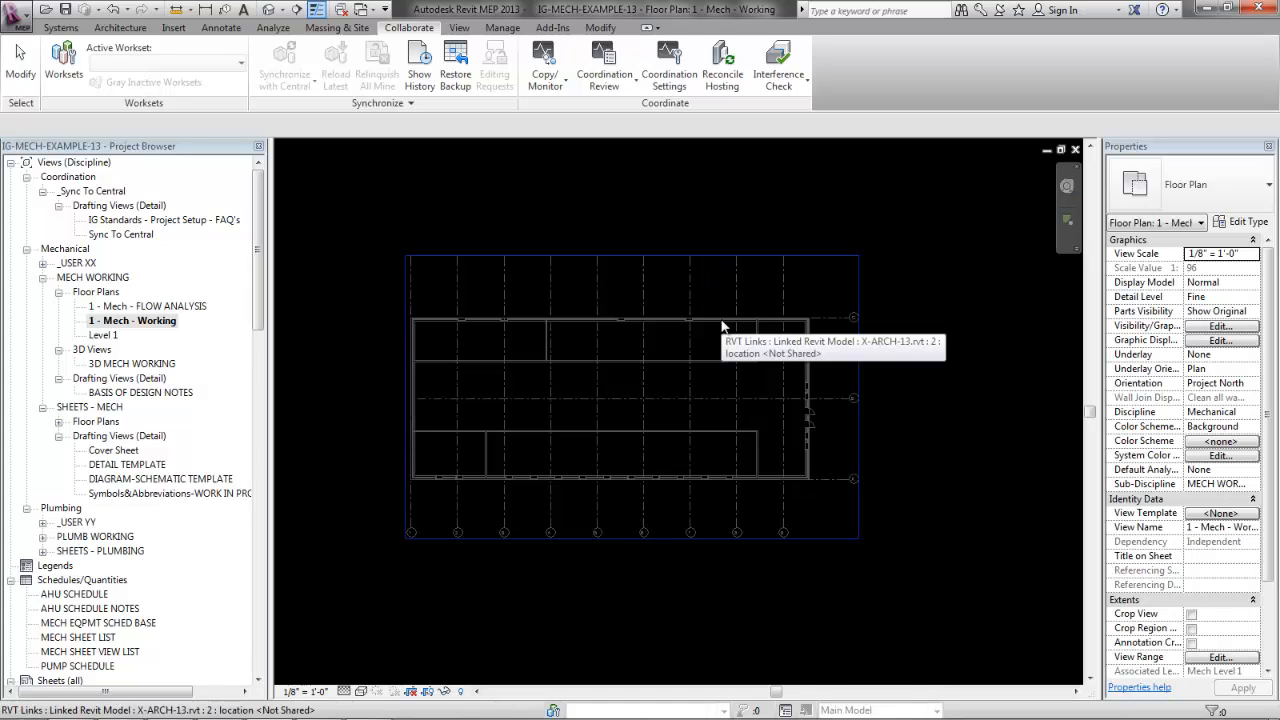
{"action": "left_click", "coordinate": [545, 65]}
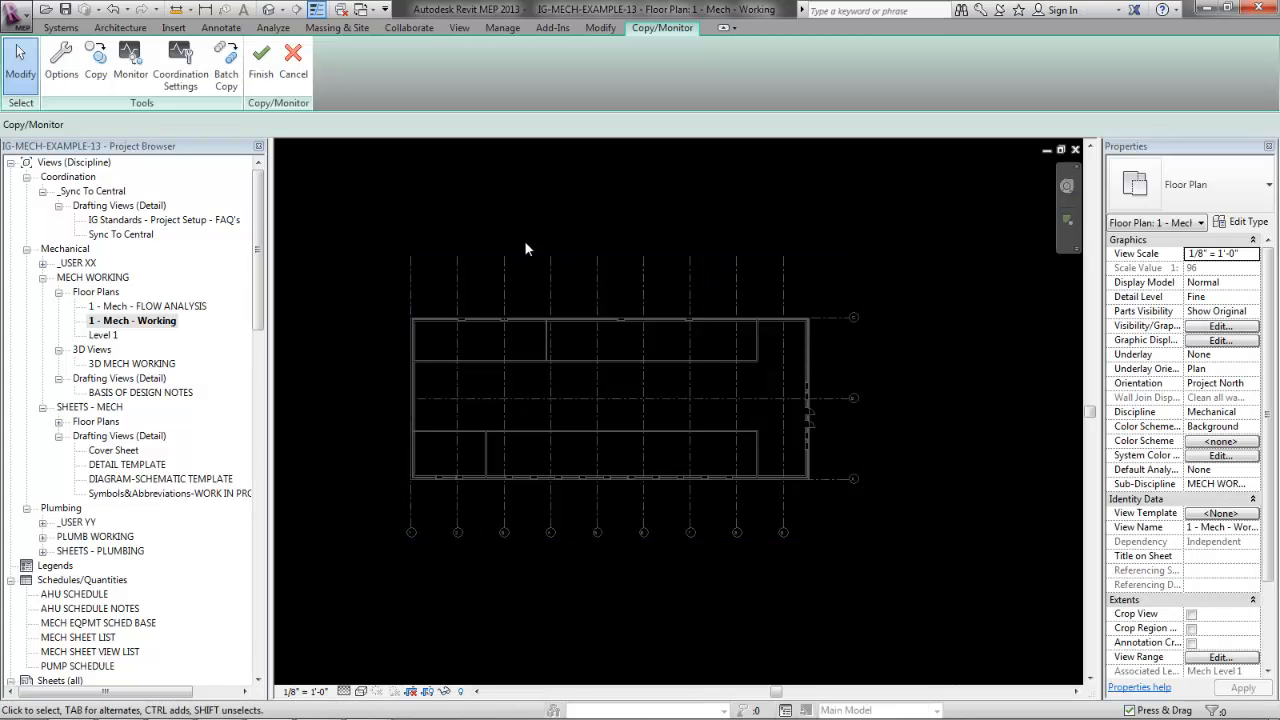
{"action": "mouse_move", "coordinate": [61, 60]}
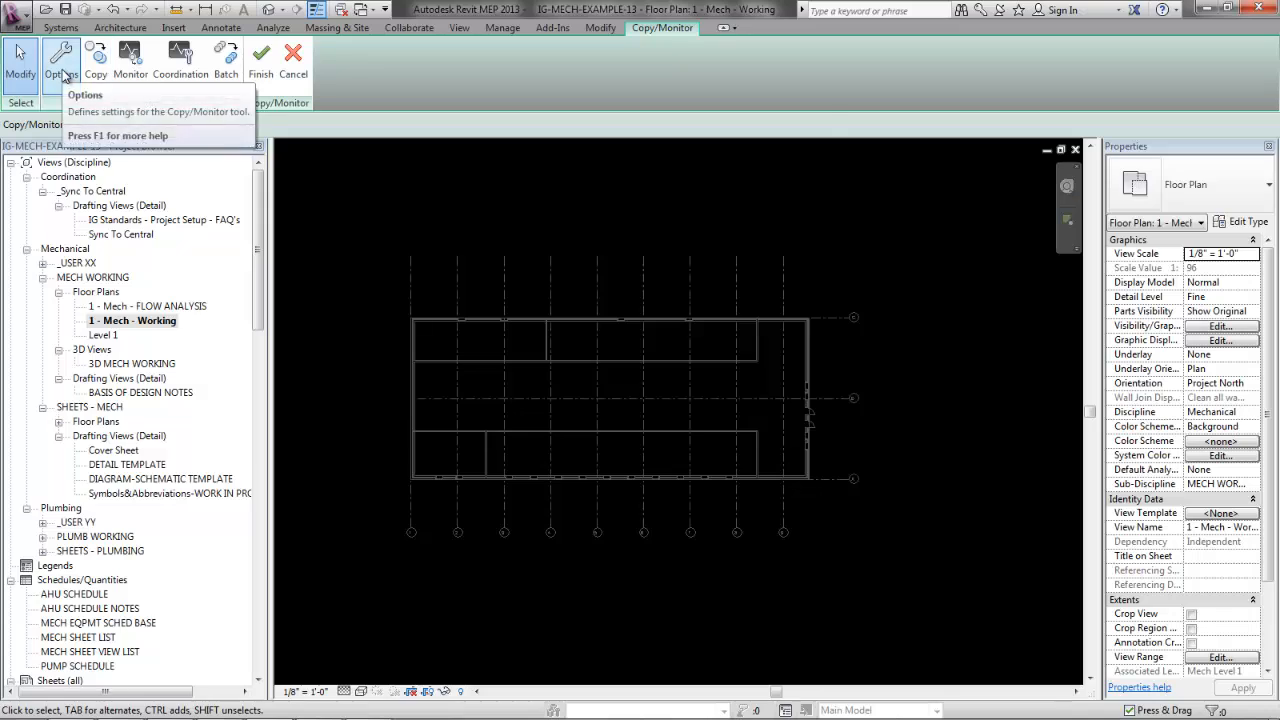
- Map 1/4" Head and No Head level types, reusing matching levels within offset
{"action": "left_click", "coordinate": [61, 58]}
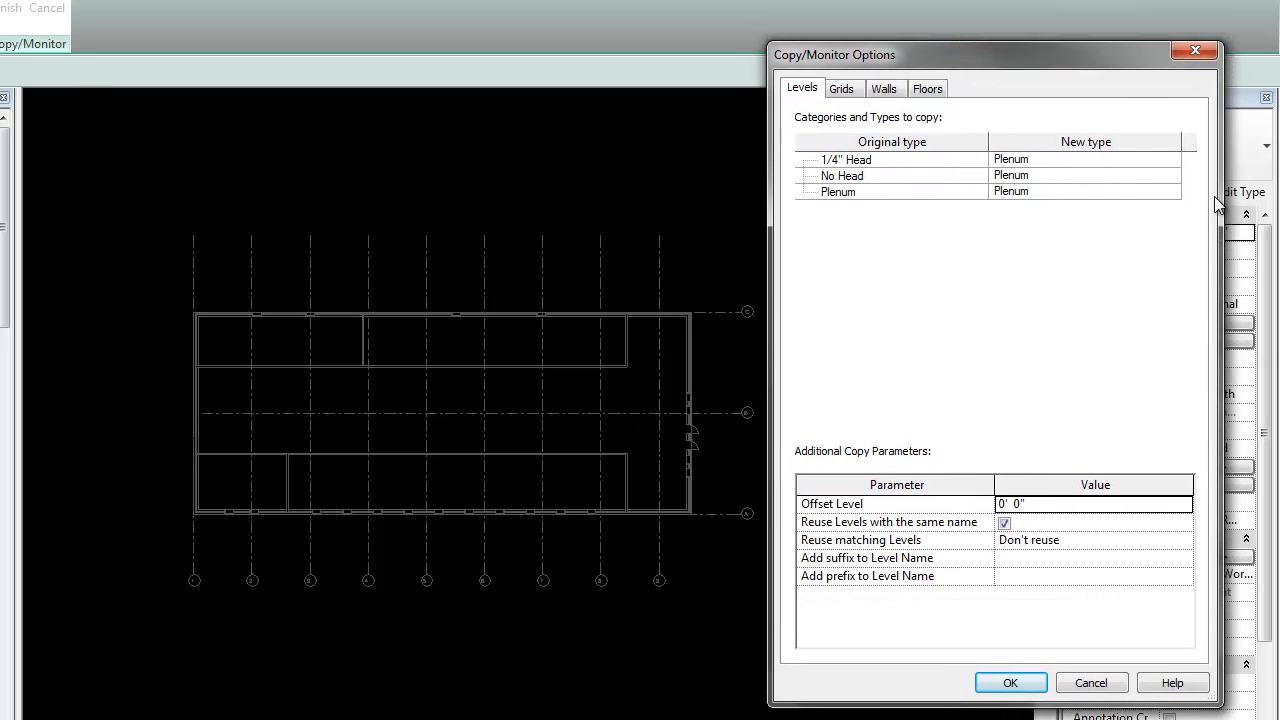
{"action": "mouse_move", "coordinate": [1042, 168]}
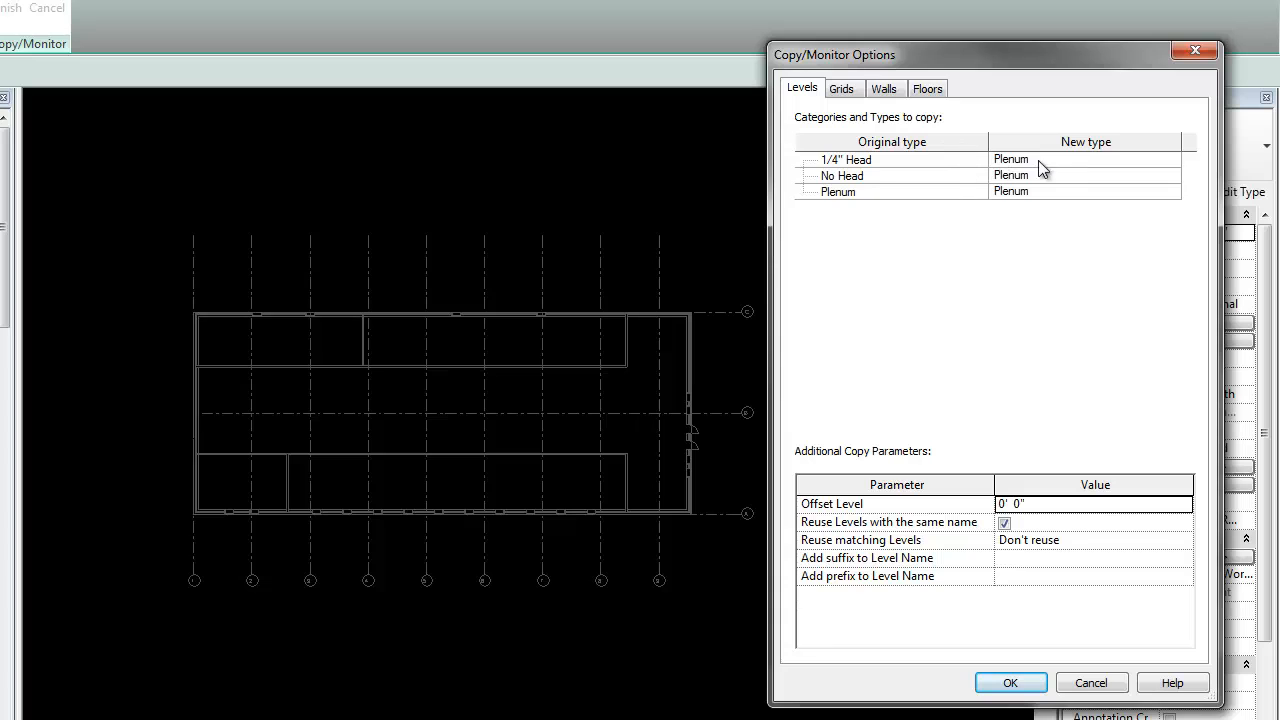
{"action": "left_click", "coordinate": [1170, 160]}
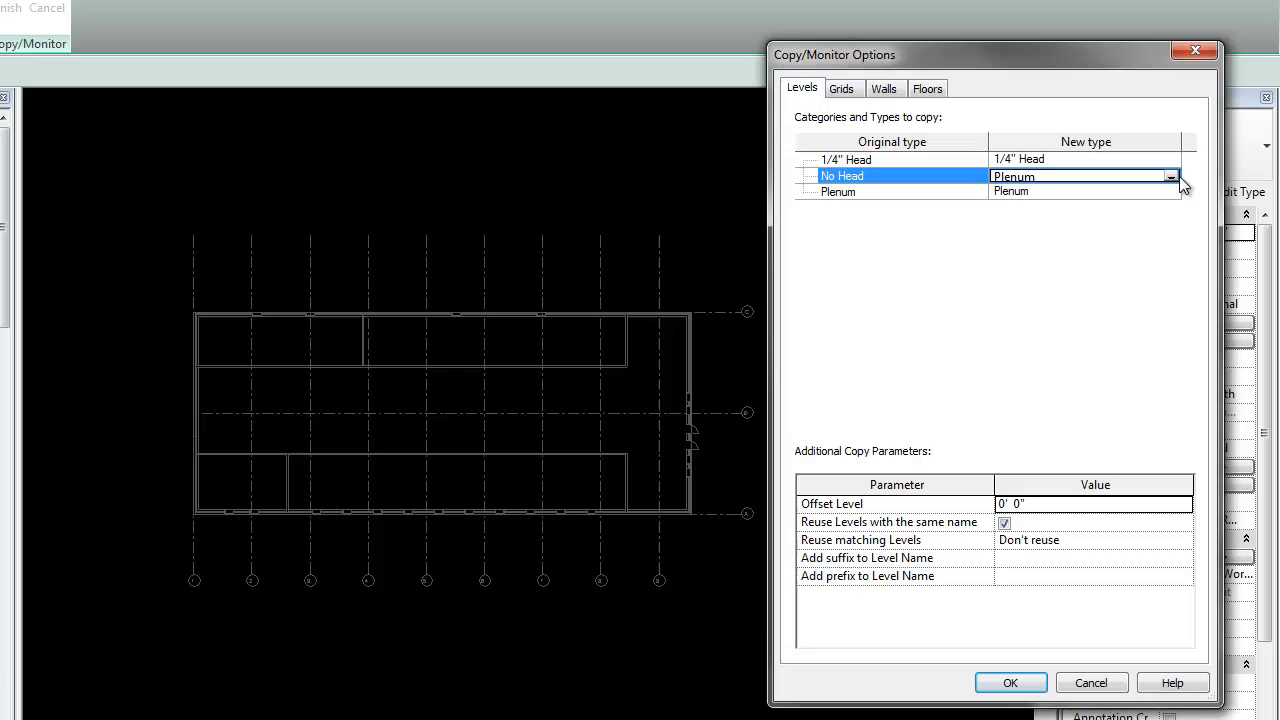
{"action": "left_click", "coordinate": [1016, 176]}
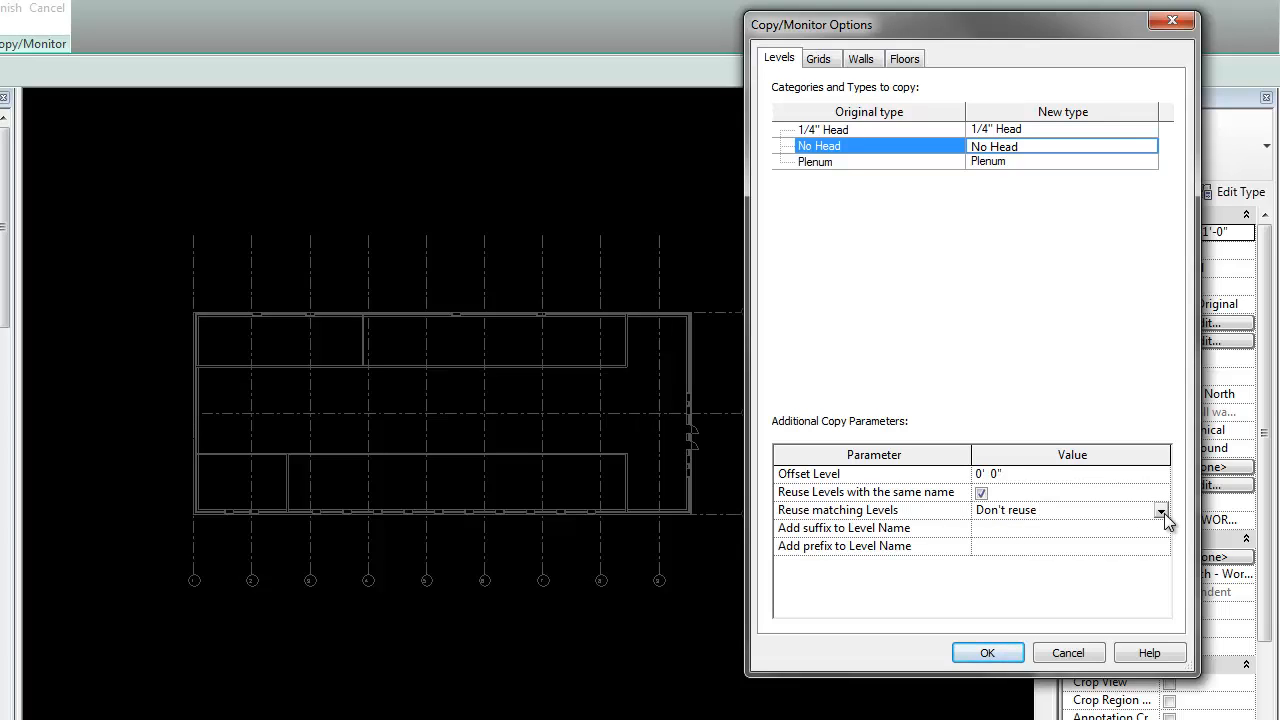
{"action": "left_click", "coordinate": [1160, 510]}
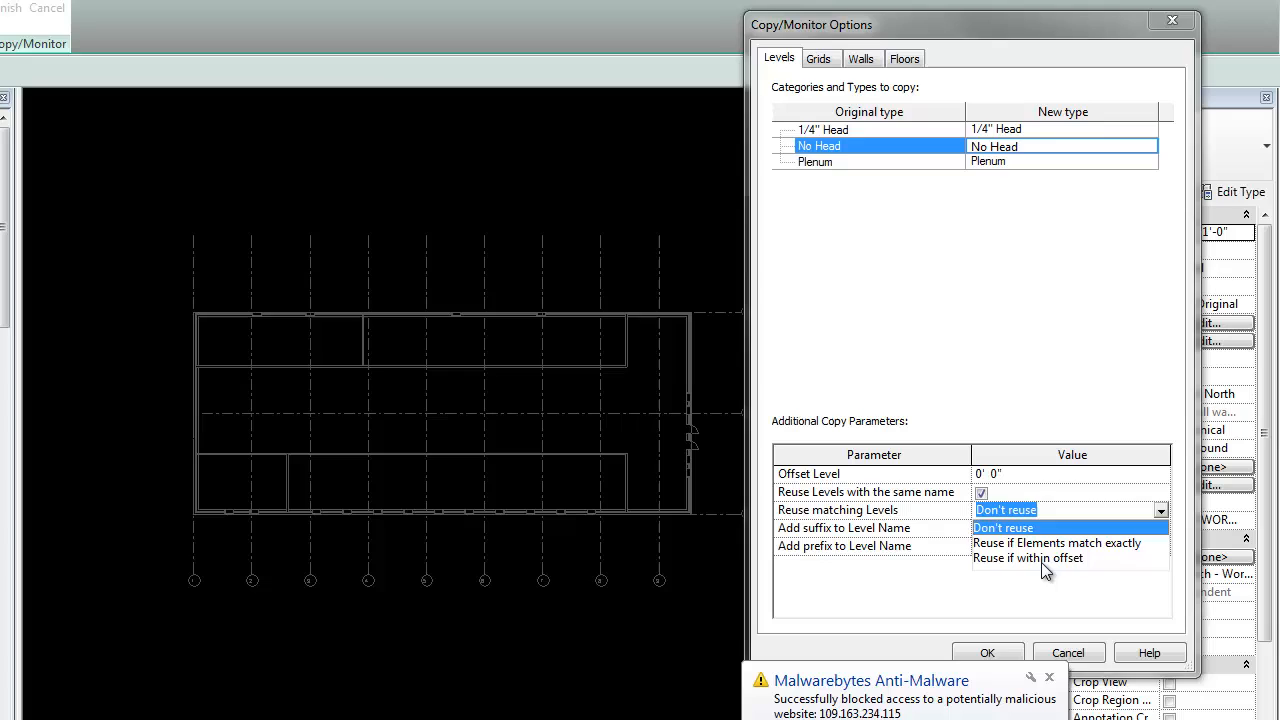
{"action": "left_click", "coordinate": [1027, 558]}
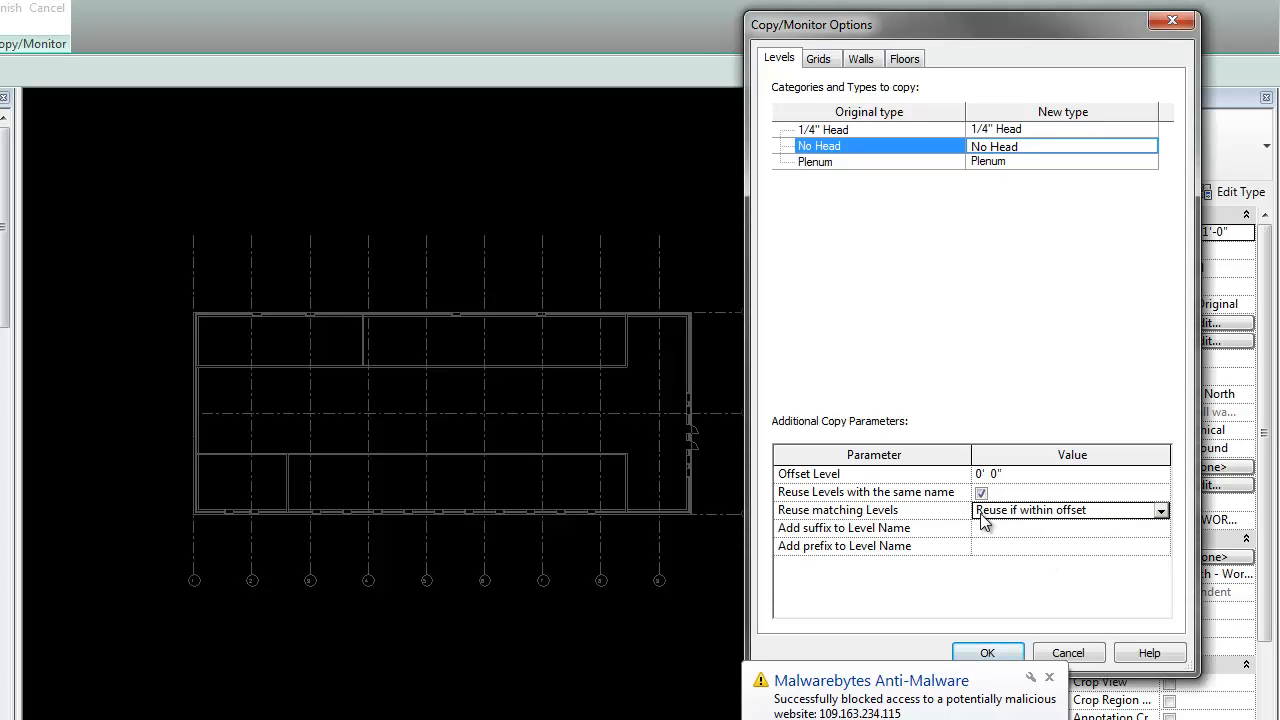
{"action": "mouse_move", "coordinate": [140, 417]}
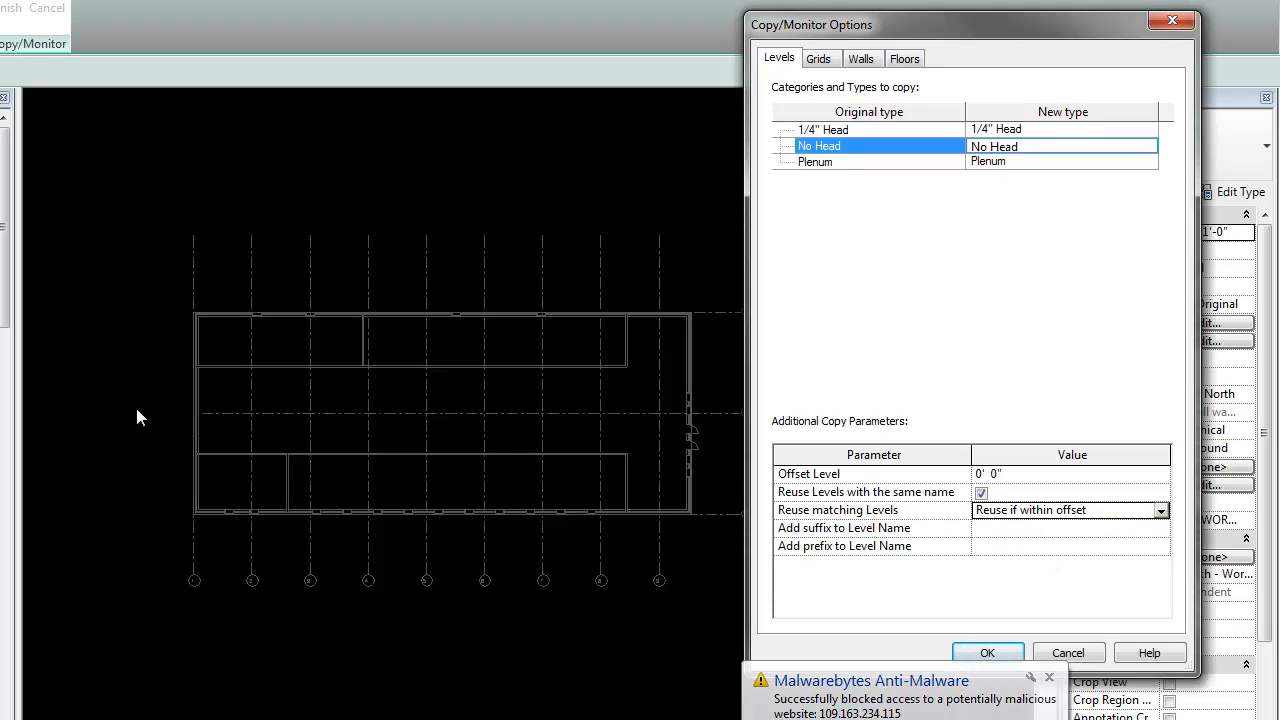
{"action": "mouse_move", "coordinate": [252, 474]}
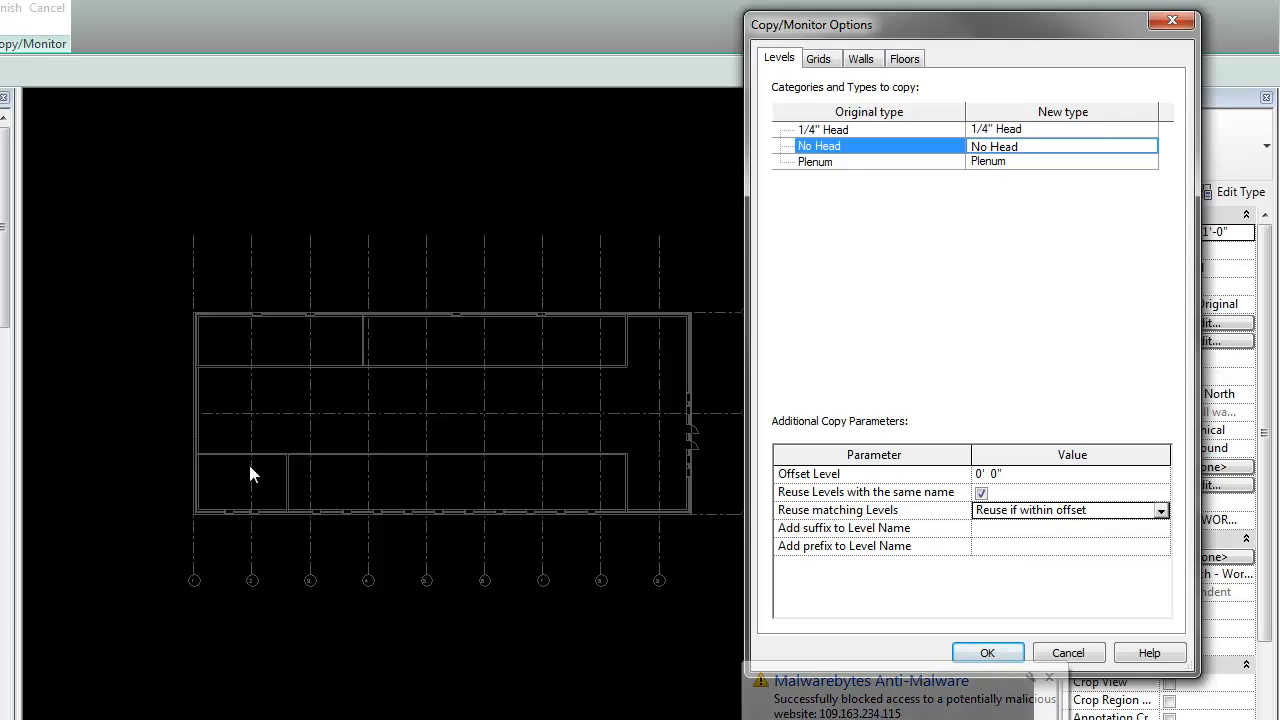
{"action": "mouse_move", "coordinate": [510, 414]}
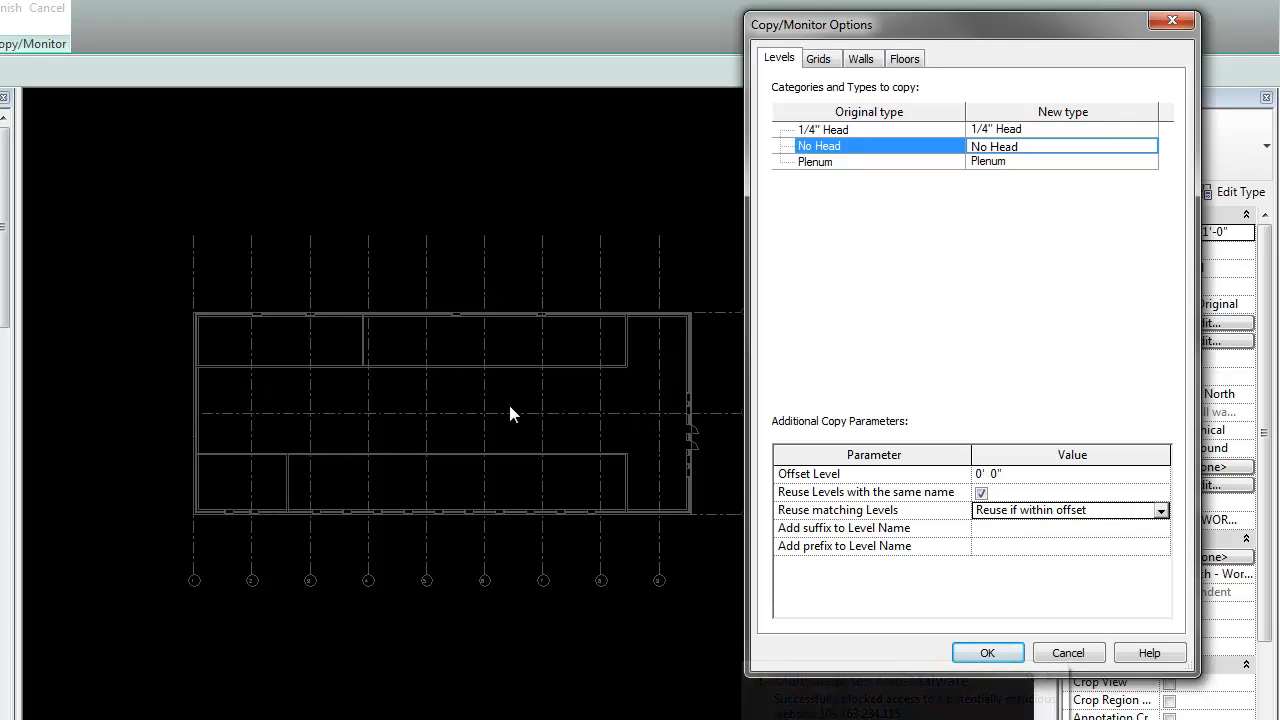
{"action": "mouse_move", "coordinate": [518, 445]}
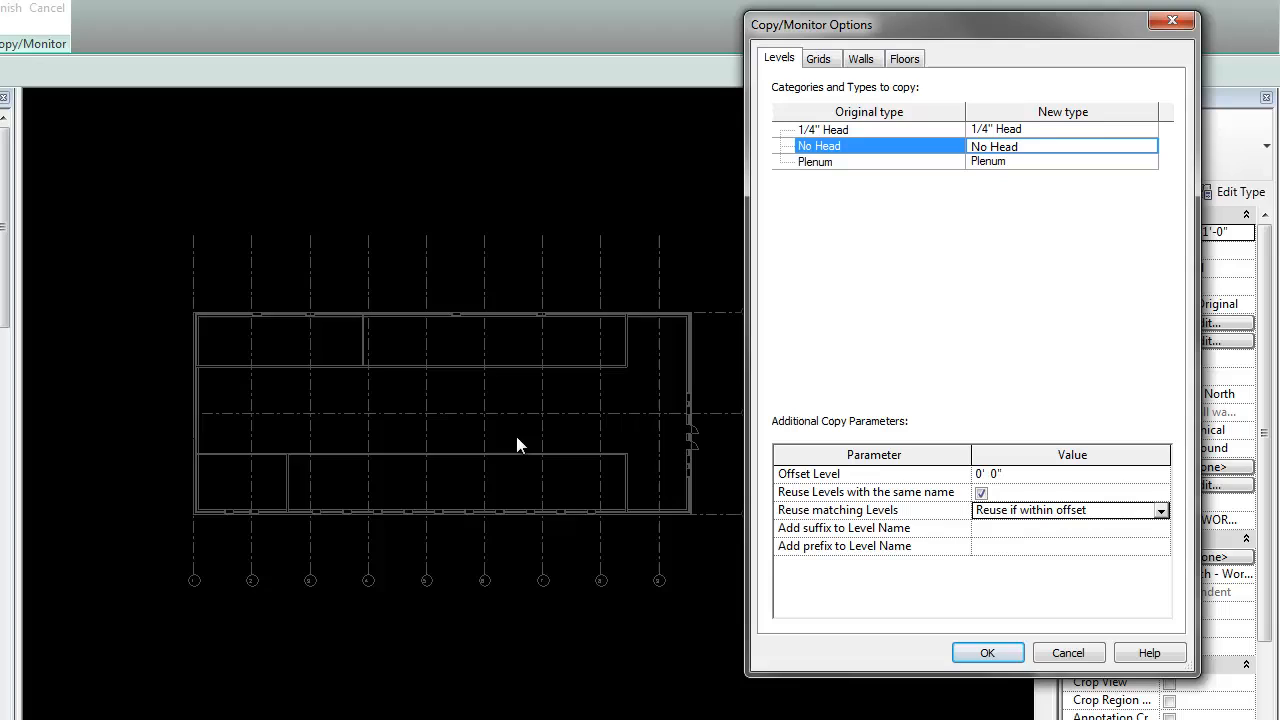
{"action": "mouse_move", "coordinate": [330, 445]}
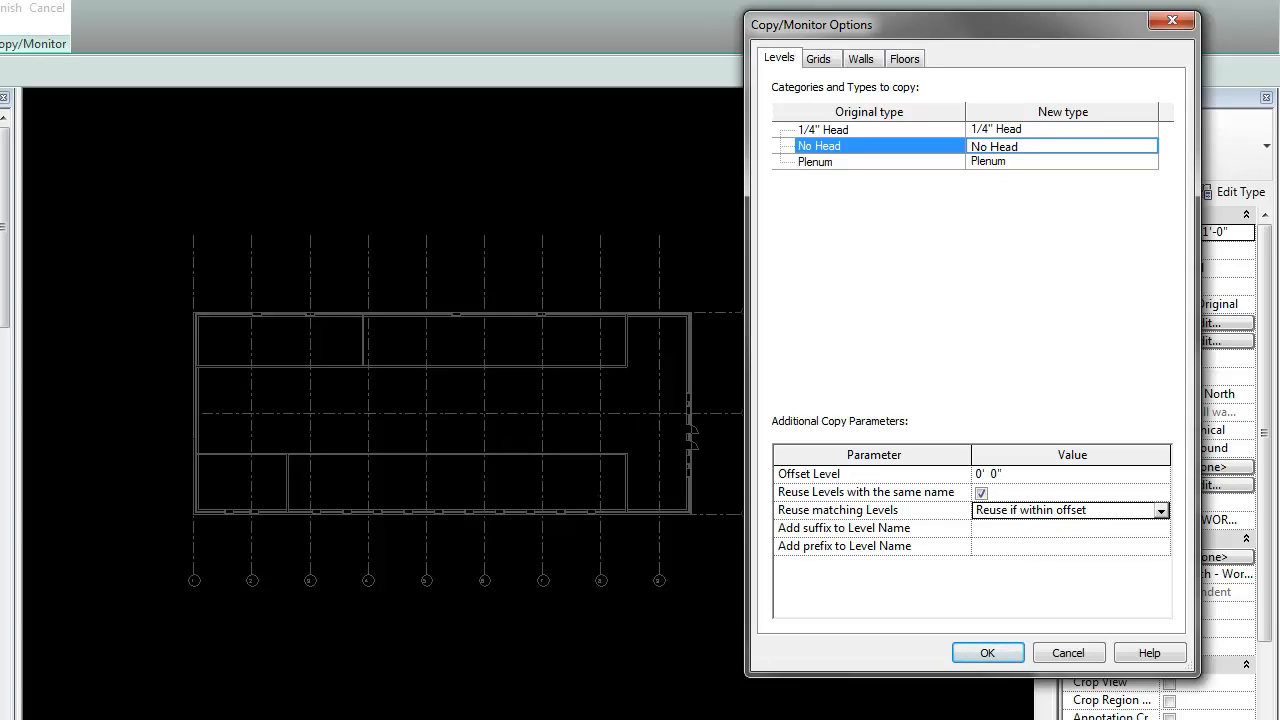
{"action": "mouse_move", "coordinate": [324, 475]}
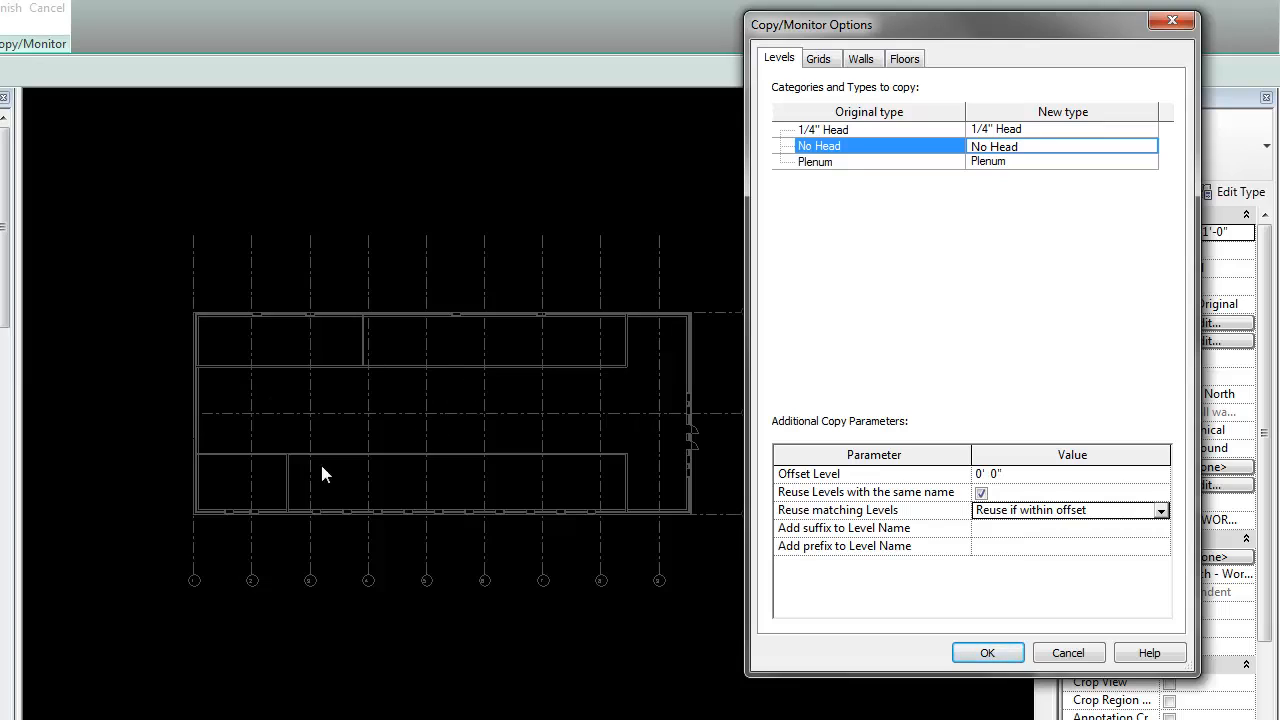
{"action": "mouse_move", "coordinate": [857, 385]}
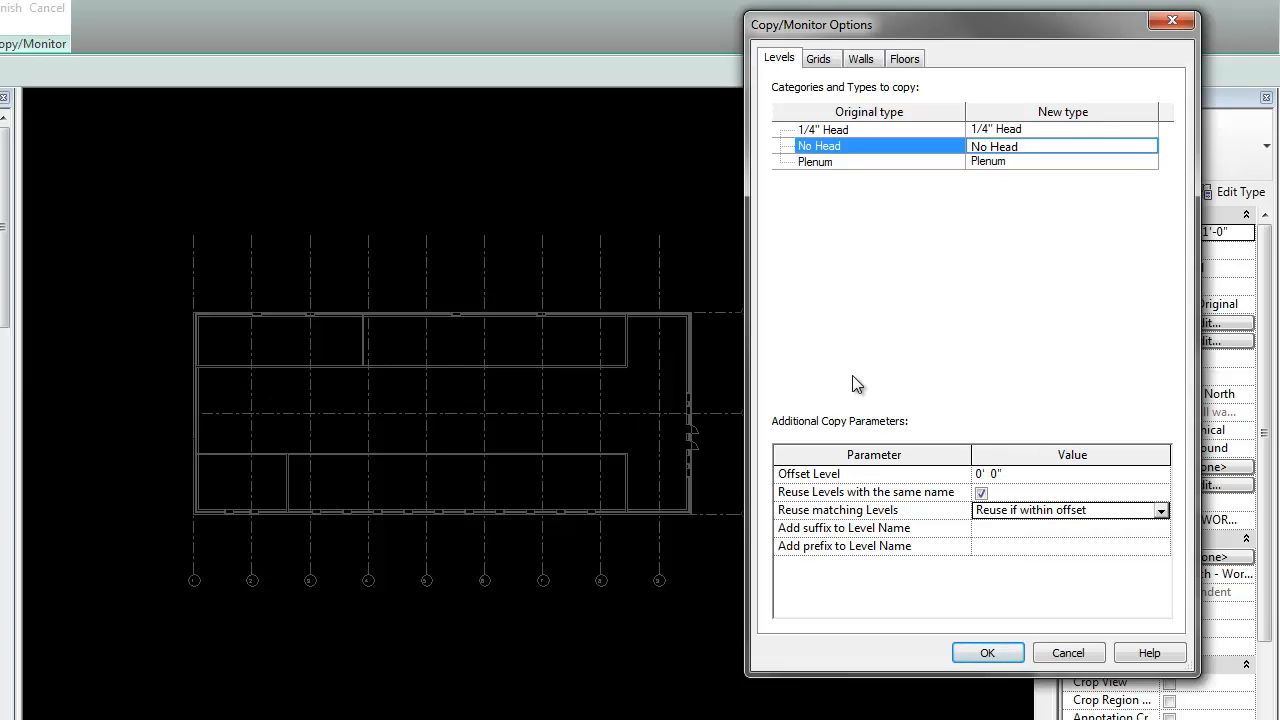
{"action": "left_click", "coordinate": [818, 58]}
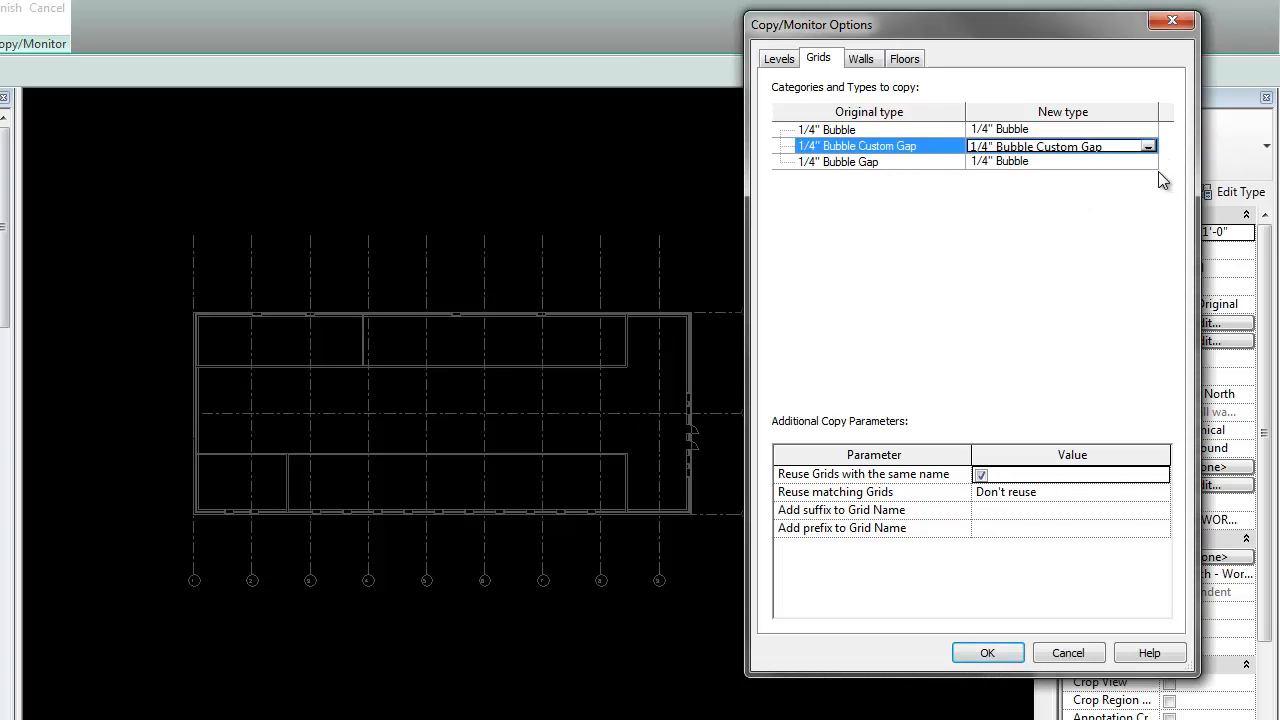
- Map 1/4" Bubble Gap grids to 1/4" Bubble Gap and accept the options
{"action": "left_click", "coordinate": [1147, 161]}
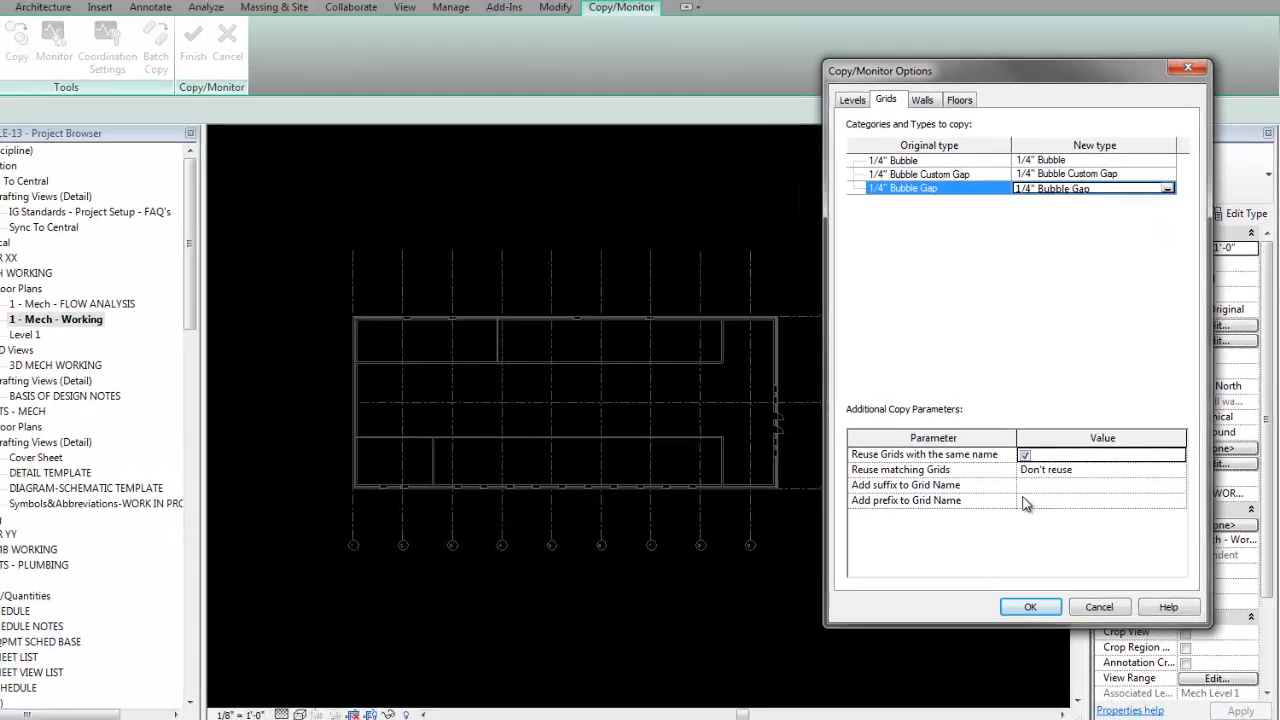
{"action": "left_click", "coordinate": [1030, 607]}
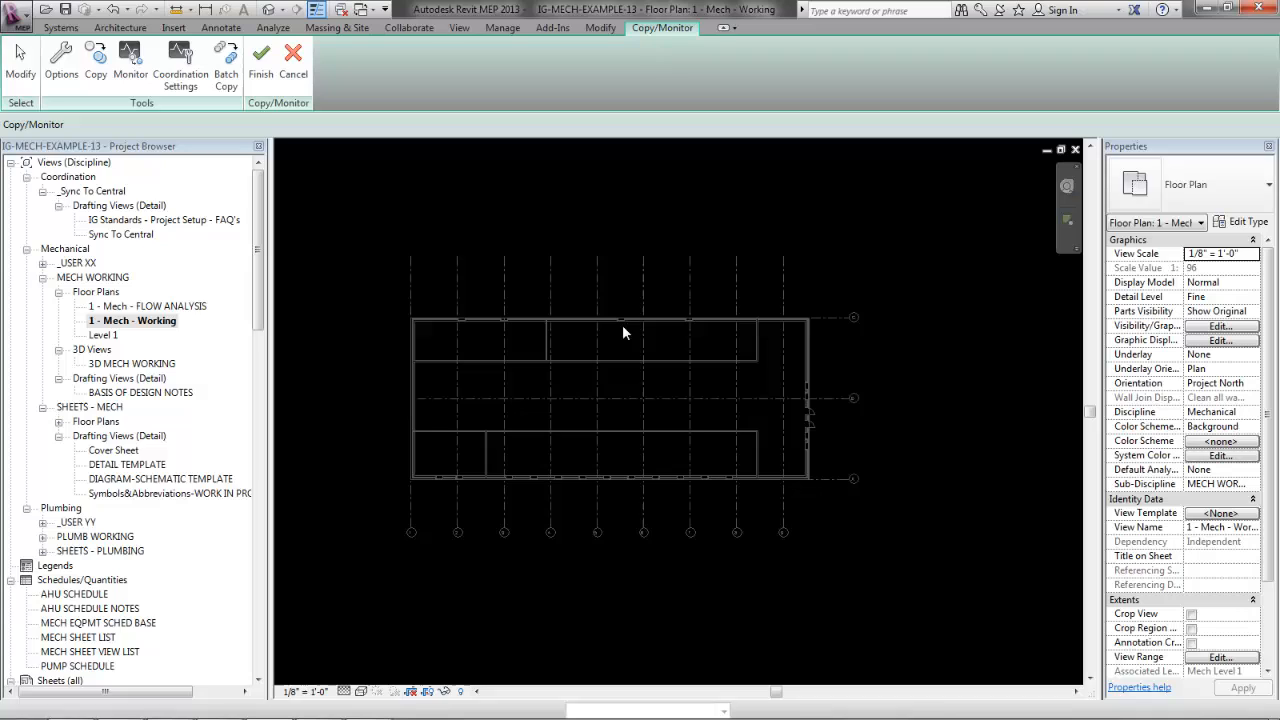
- Copy the 12 linked grids using Multiple and a Grids-only filter, then finish Copy/Monitor
{"action": "left_click", "coordinate": [96, 60]}
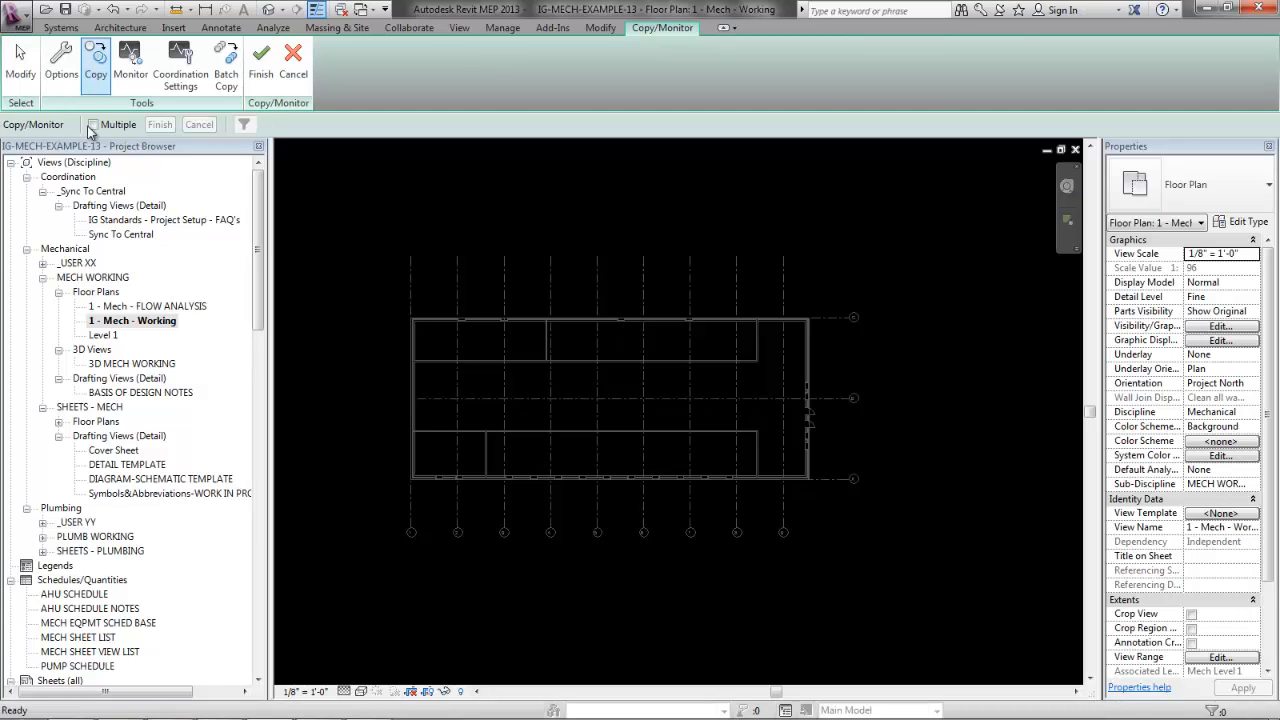
{"action": "left_click", "coordinate": [93, 124]}
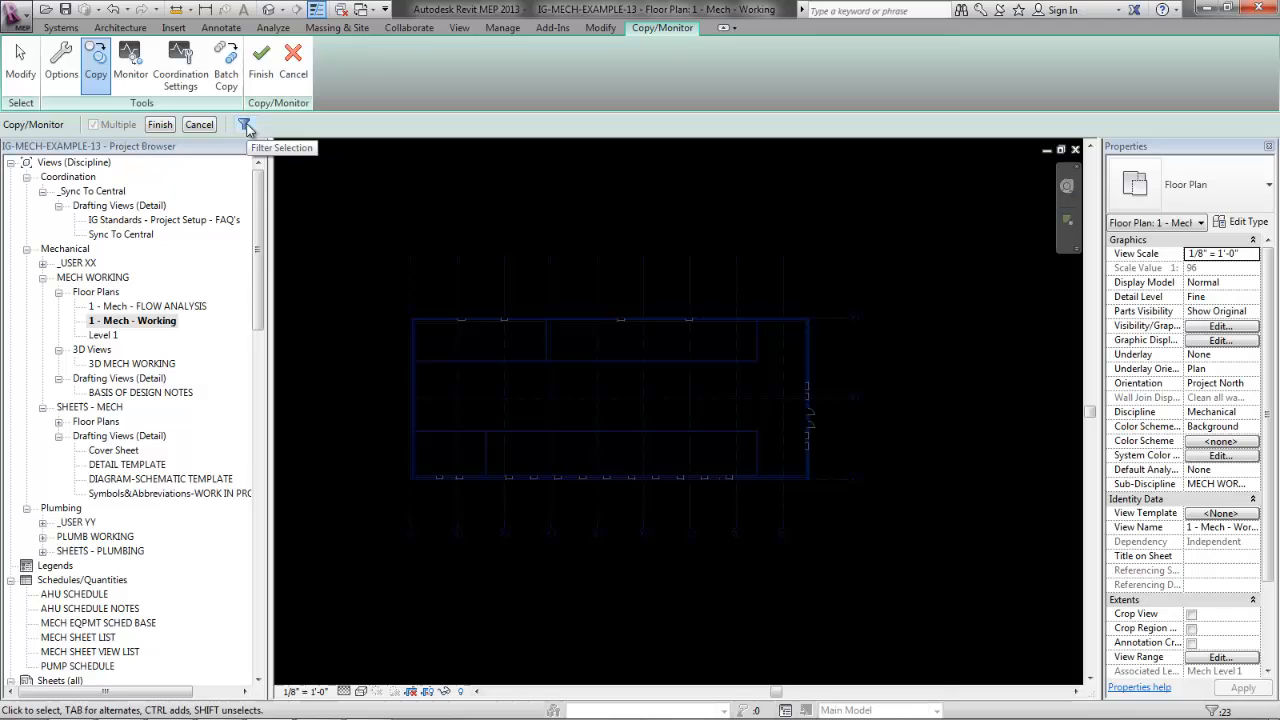
{"action": "left_click", "coordinate": [245, 124]}
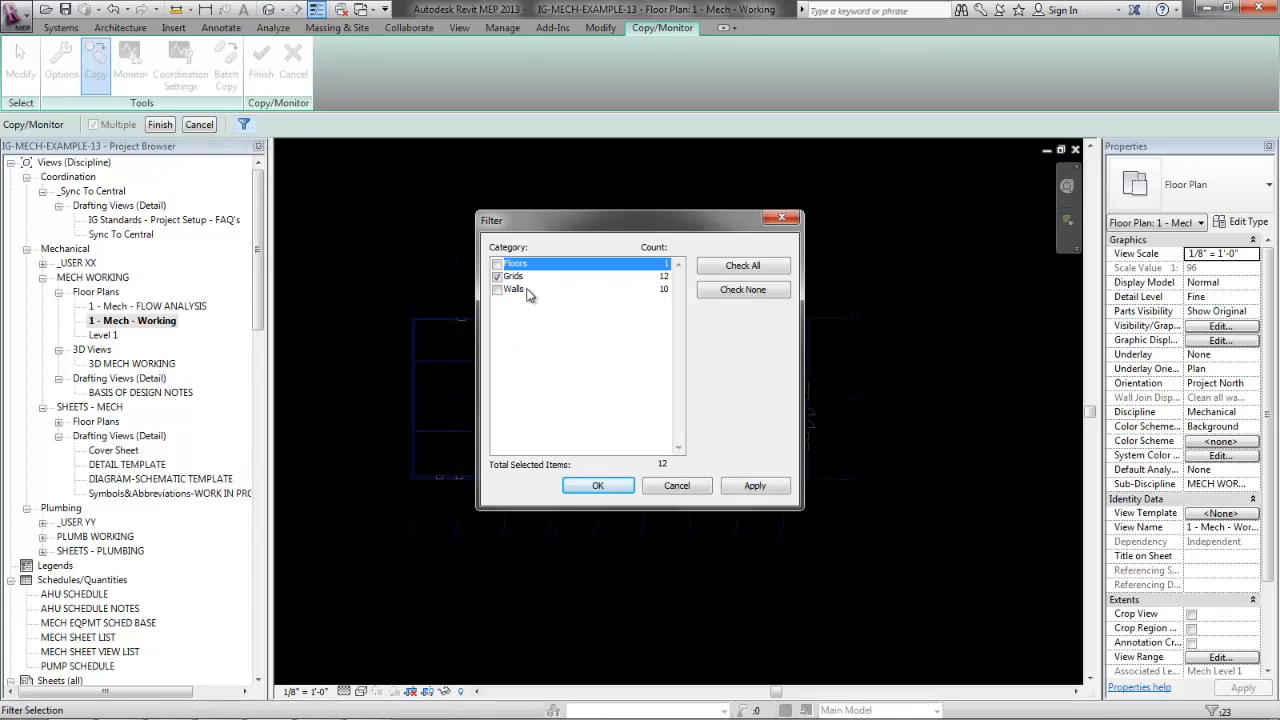
{"action": "left_click", "coordinate": [598, 485]}
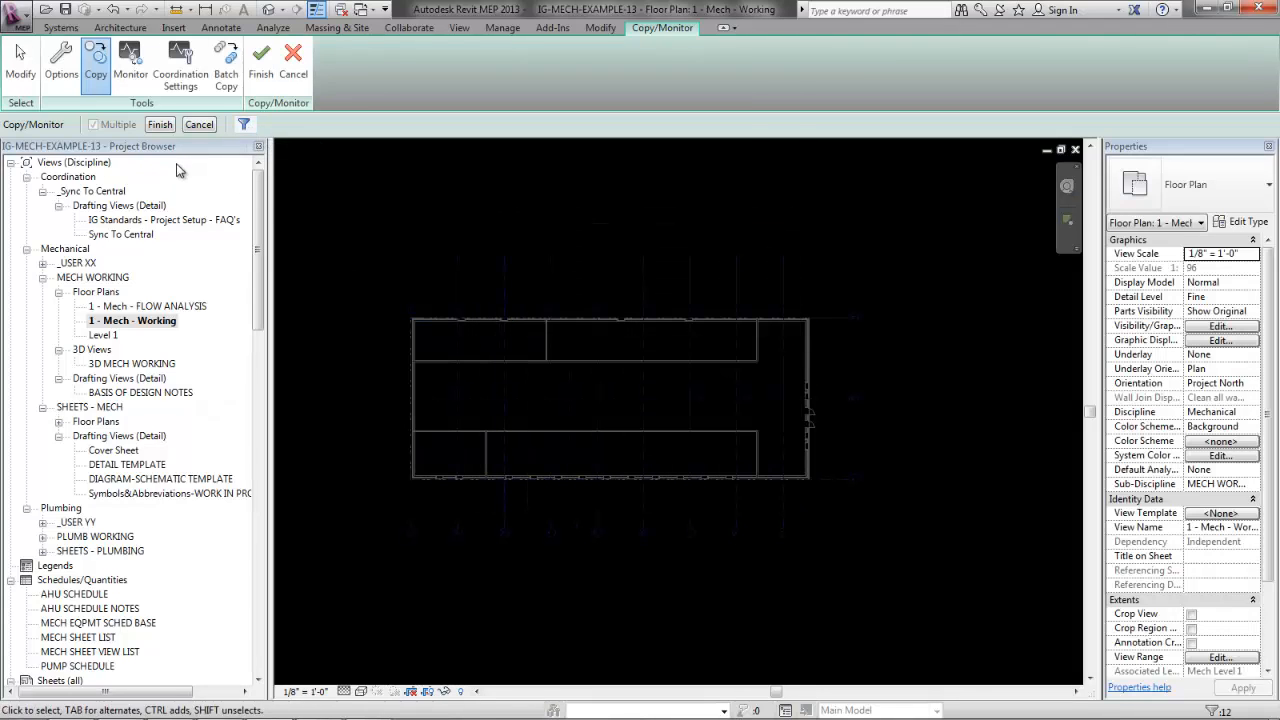
{"action": "left_click", "coordinate": [159, 124]}
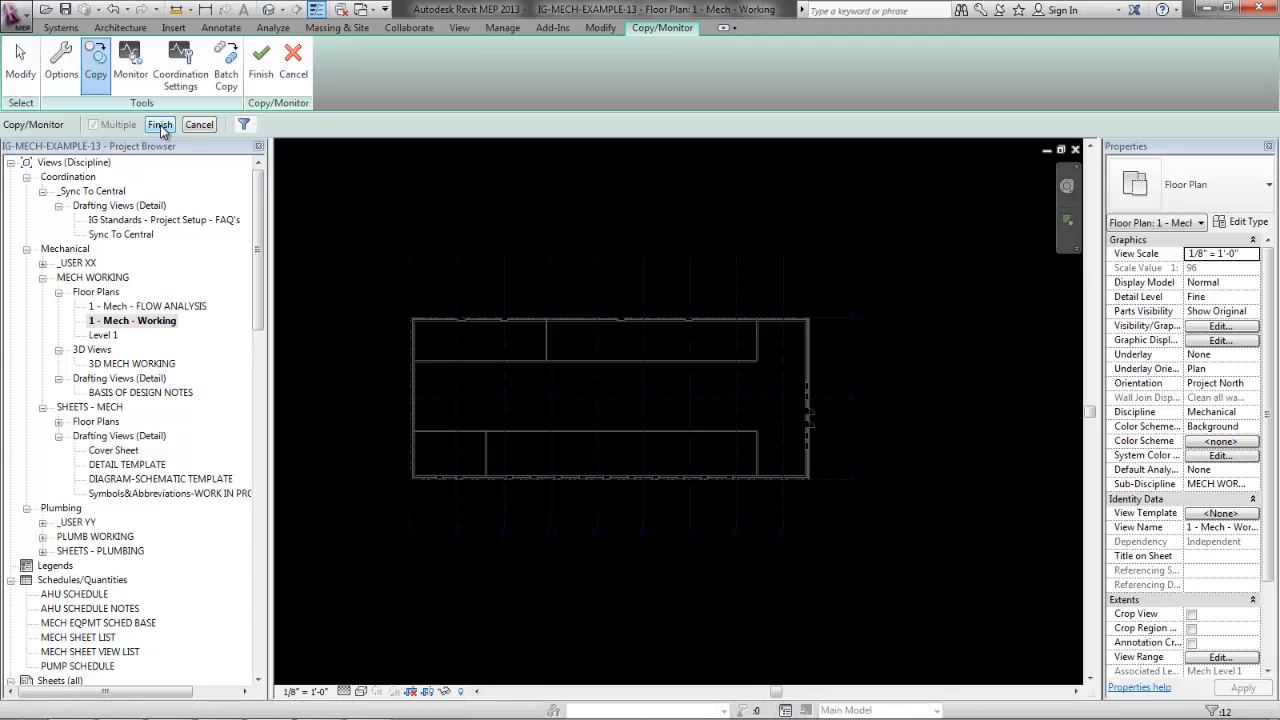
{"action": "left_click", "coordinate": [159, 124]}
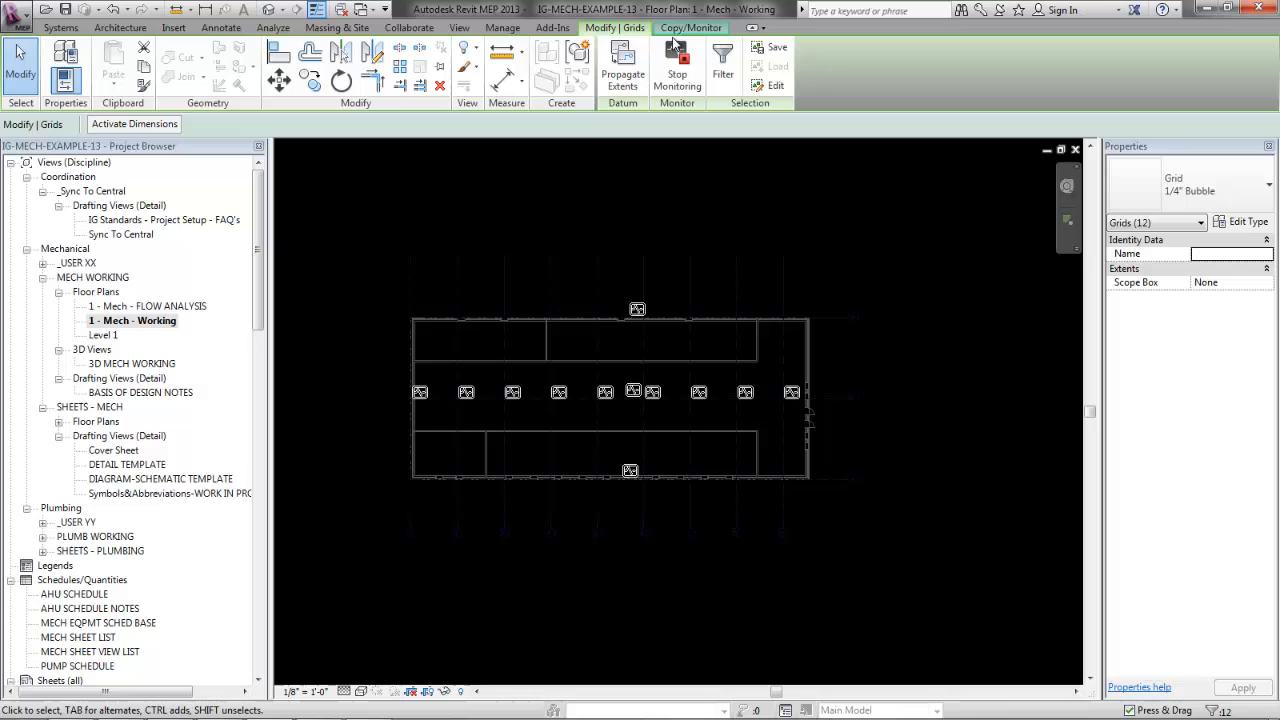
{"action": "left_click", "coordinate": [691, 27]}
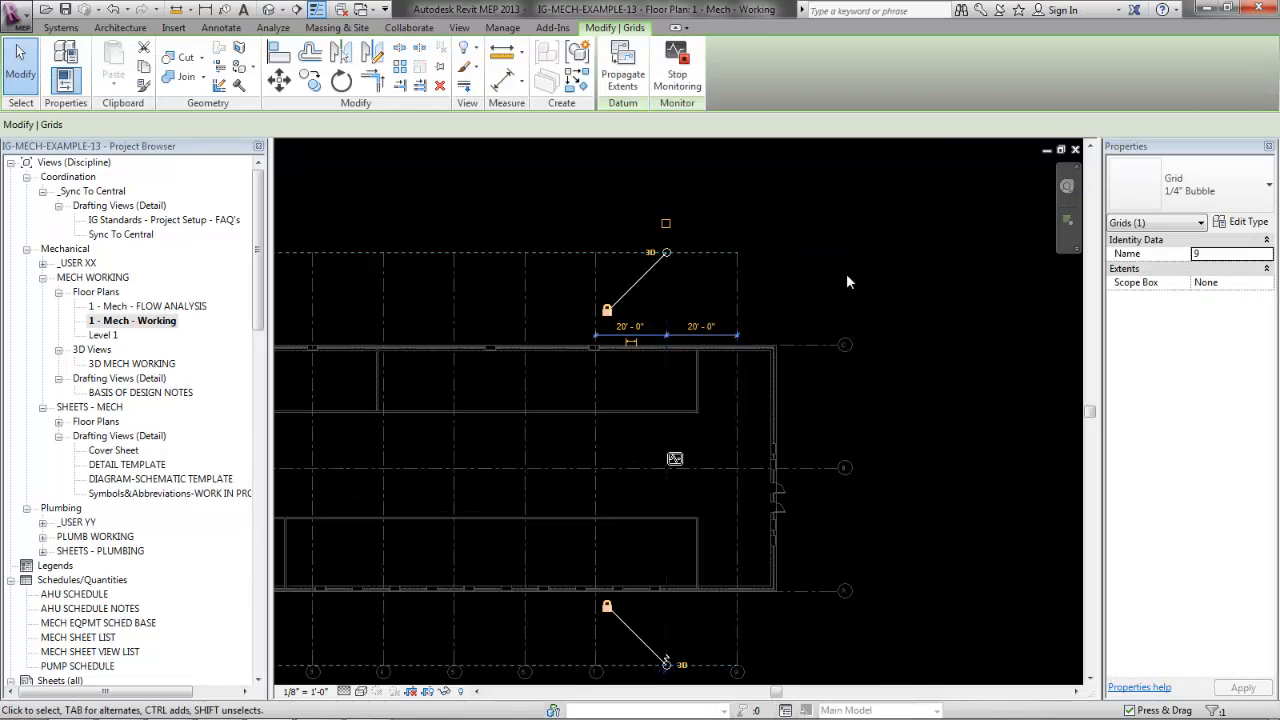
- Filter RVT Links out of the grid selection and pin the twelve copied grids
{"action": "left_click", "coordinate": [409, 27]}
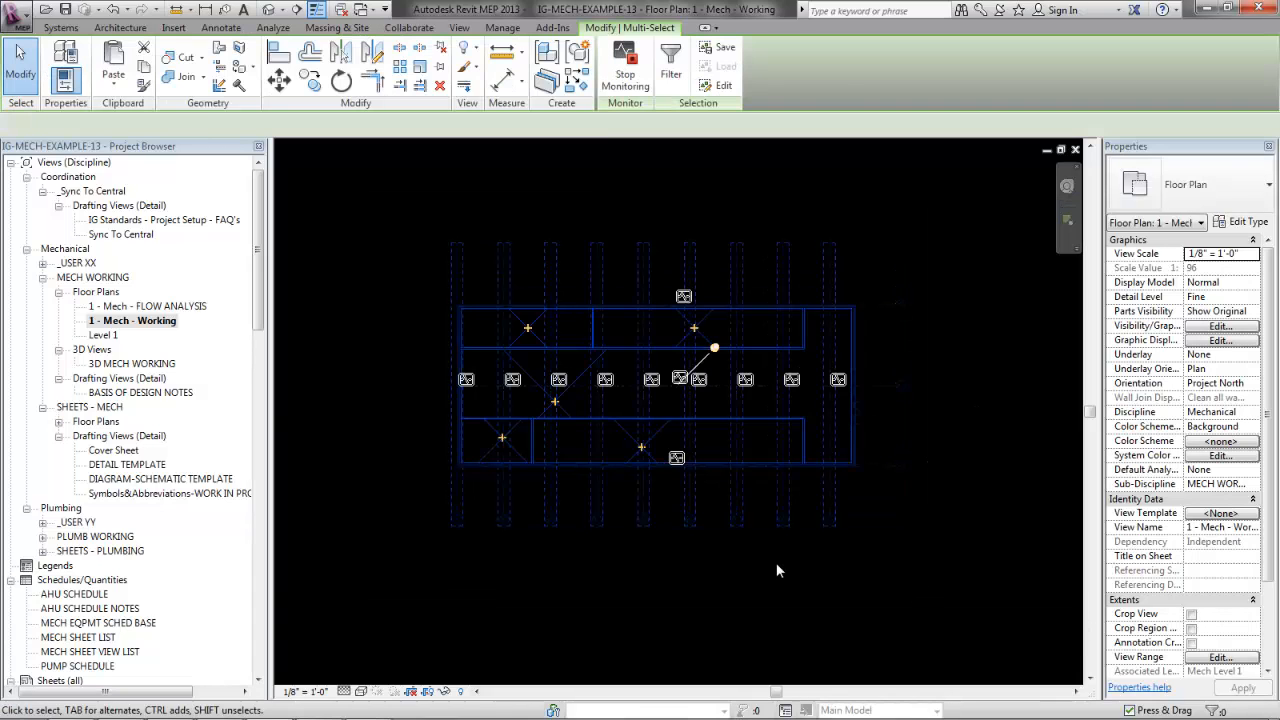
{"action": "left_click", "coordinate": [670, 62]}
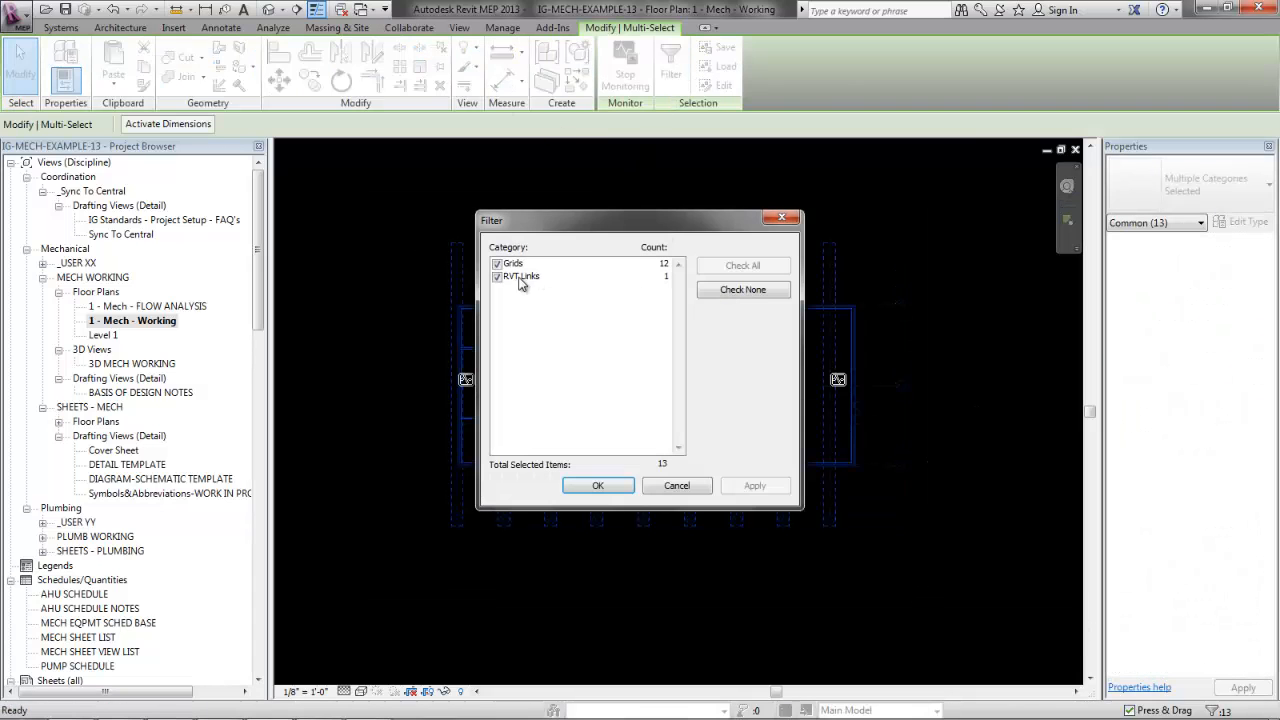
{"action": "left_click", "coordinate": [598, 485]}
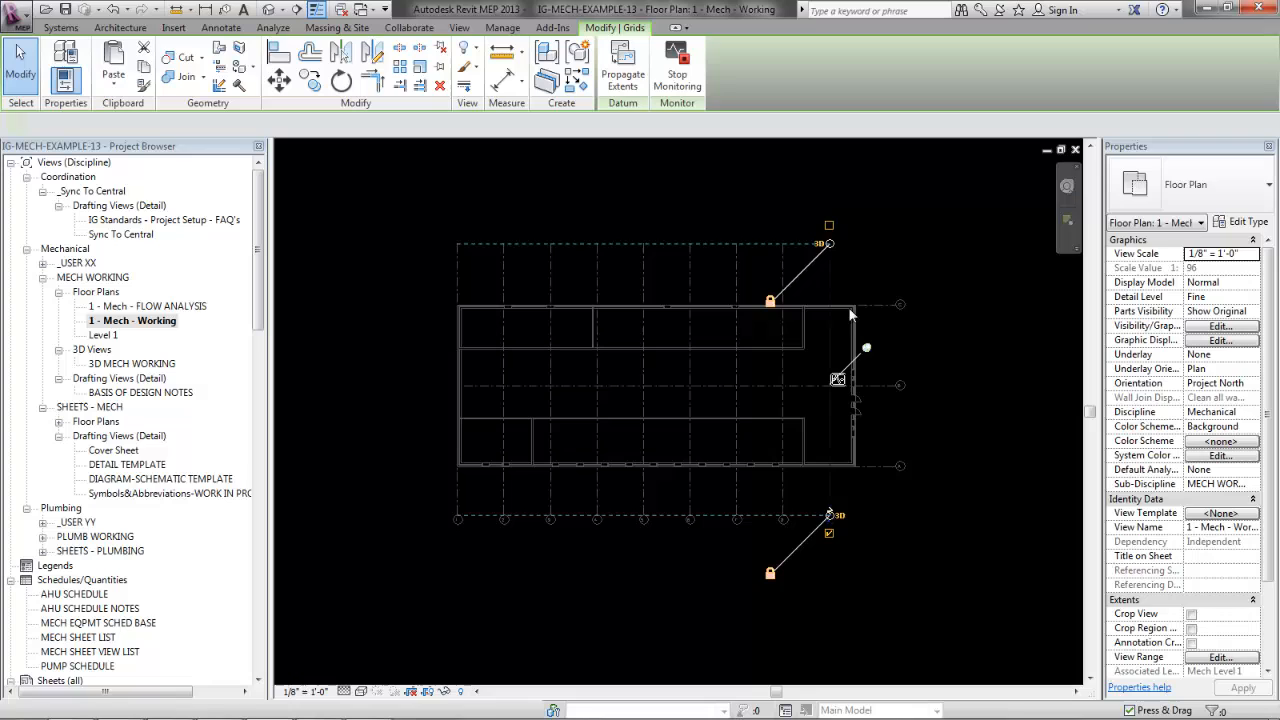
{"action": "left_click", "coordinate": [408, 27]}
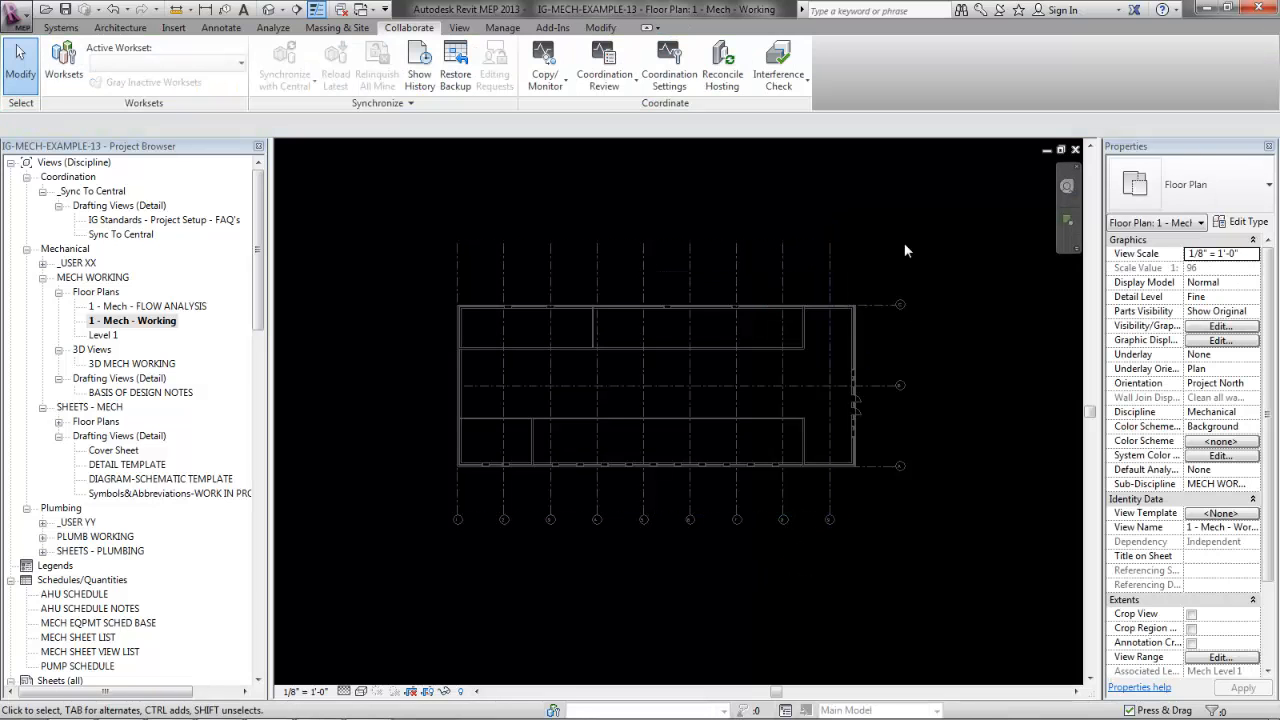
{"action": "mouse_move", "coordinate": [588, 350]}
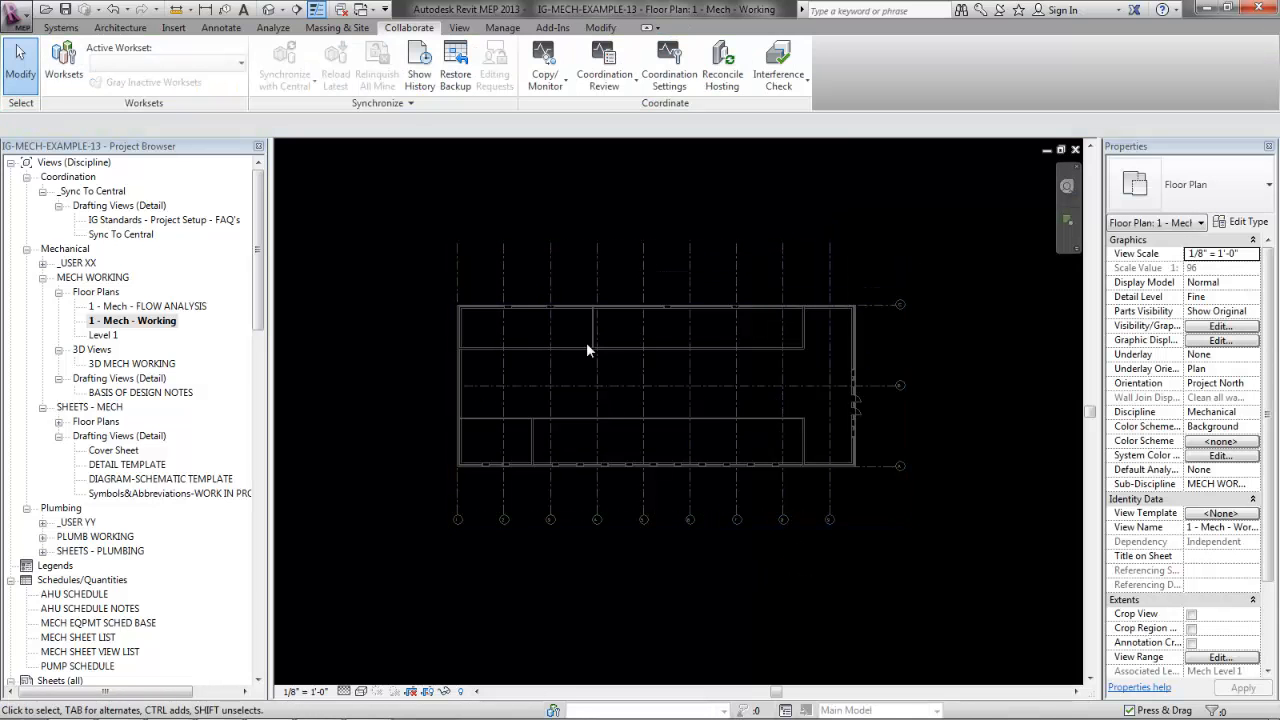
- Open Section 1 and drag Mech Level 1 rightward, clear of the Arch Level 1 head
{"action": "left_click", "coordinate": [459, 27]}
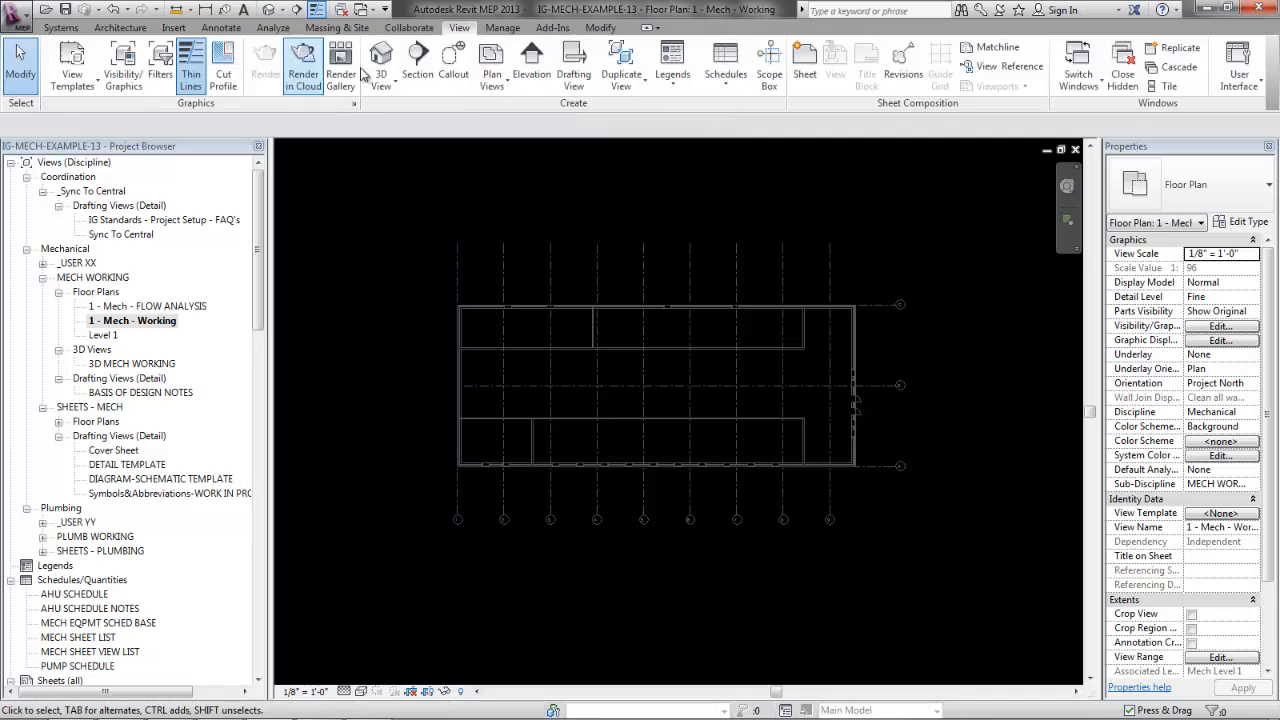
{"action": "left_click", "coordinate": [417, 65]}
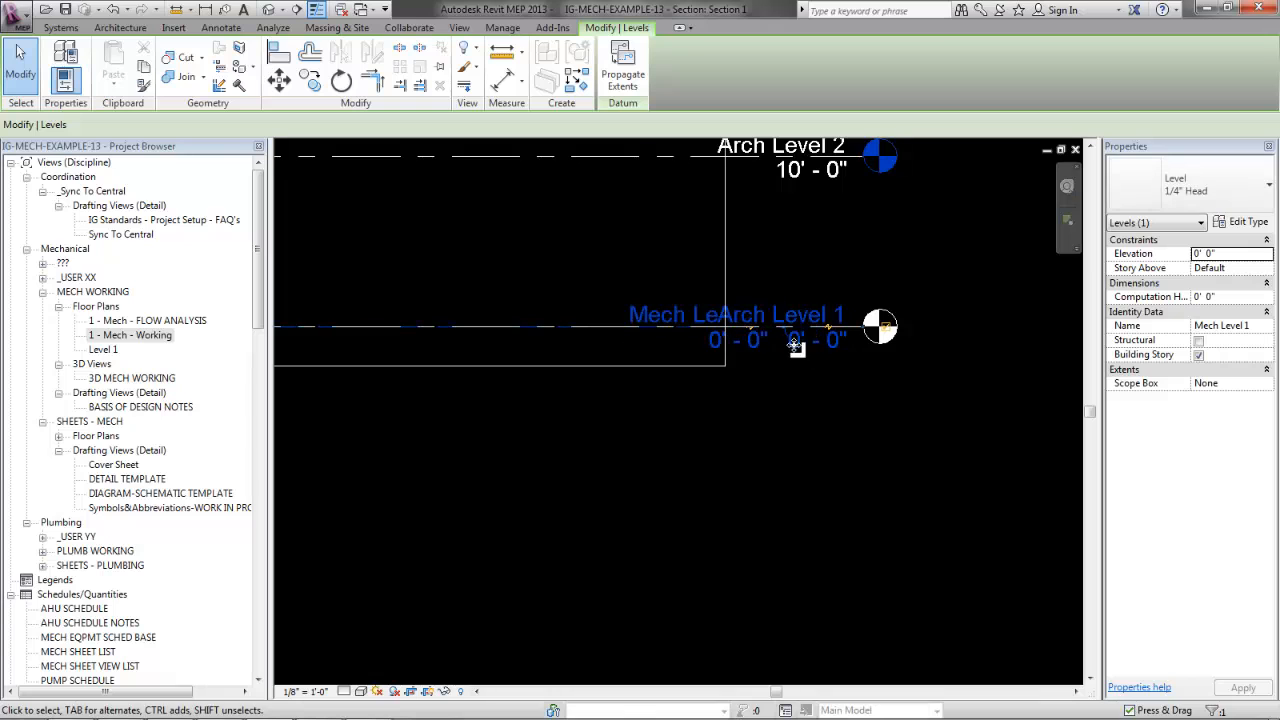
{"action": "left_click", "coordinate": [459, 27]}
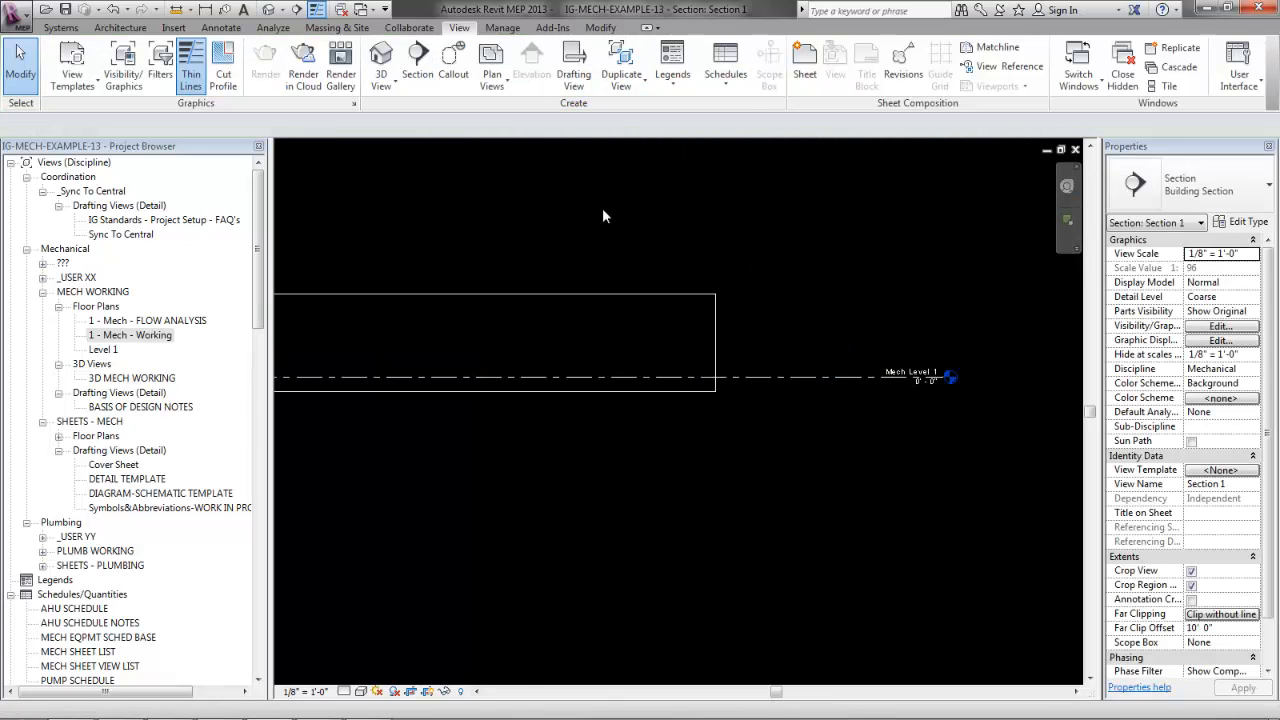
- Turn on X-ARCH-13.rvt in Visibility/Graphics' Revit Links tab and apply
{"action": "left_click", "coordinate": [1220, 325]}
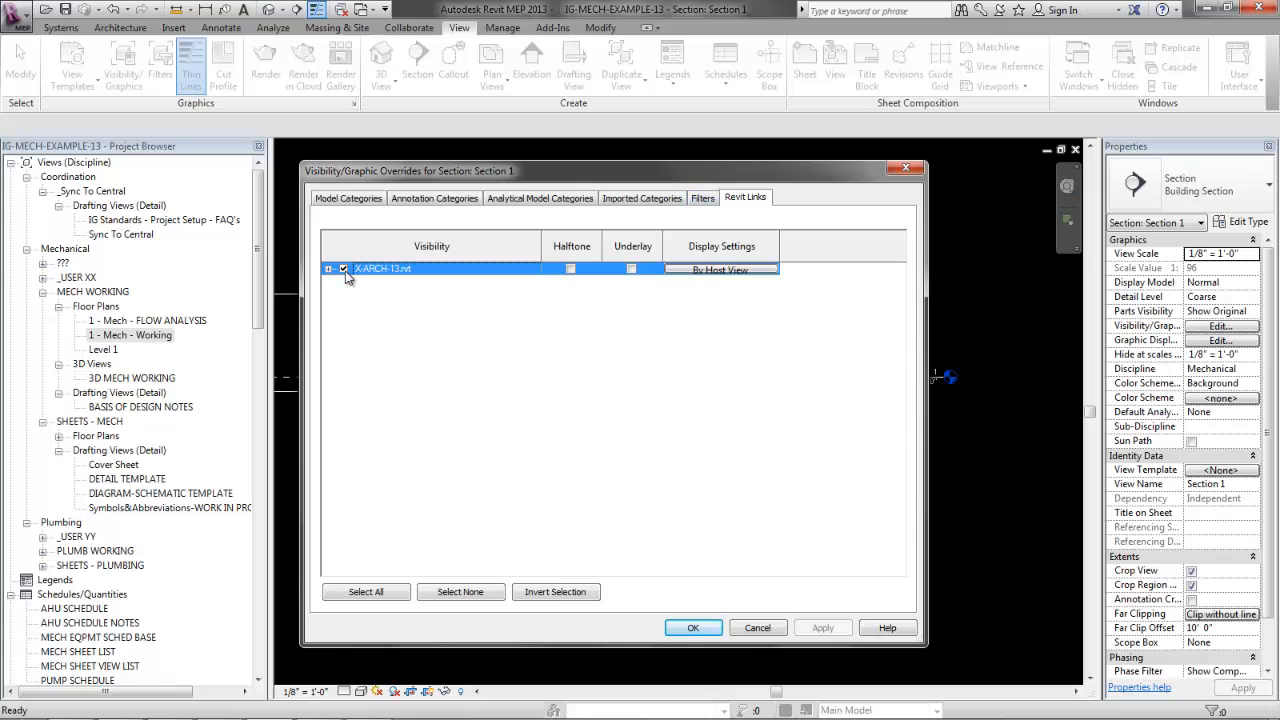
{"action": "left_click", "coordinate": [693, 627]}
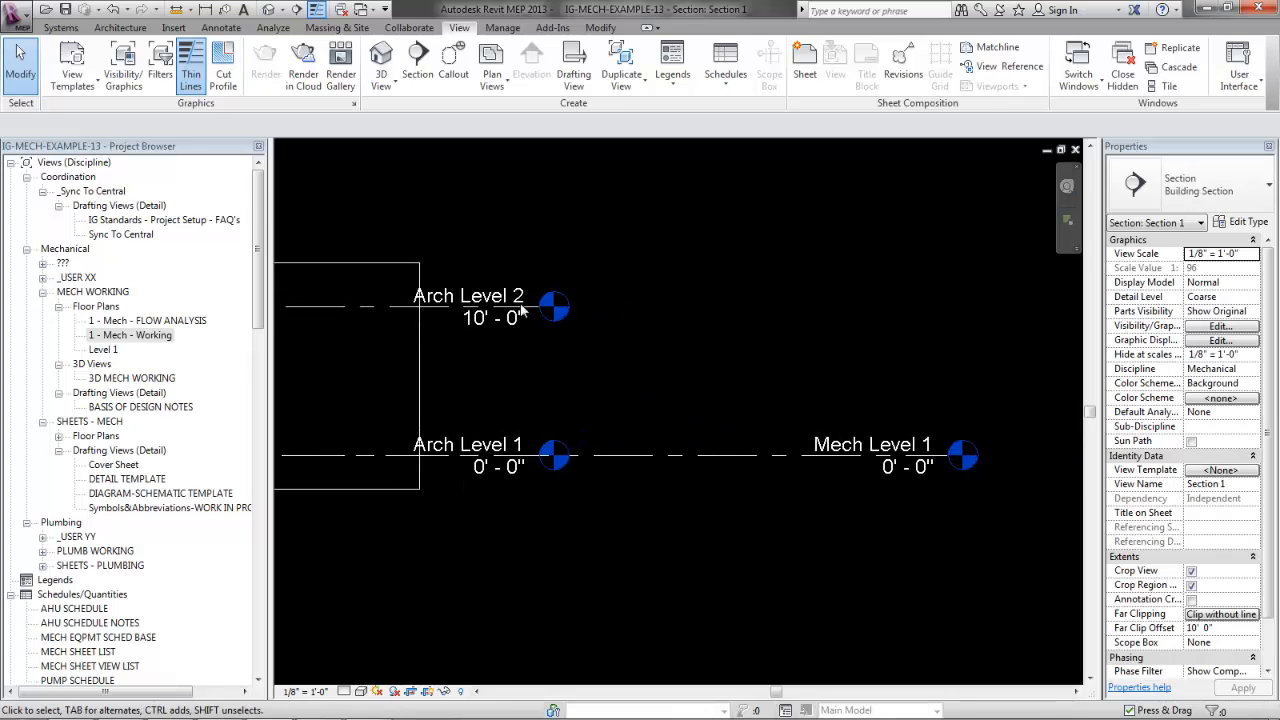
{"action": "left_click", "coordinate": [870, 456]}
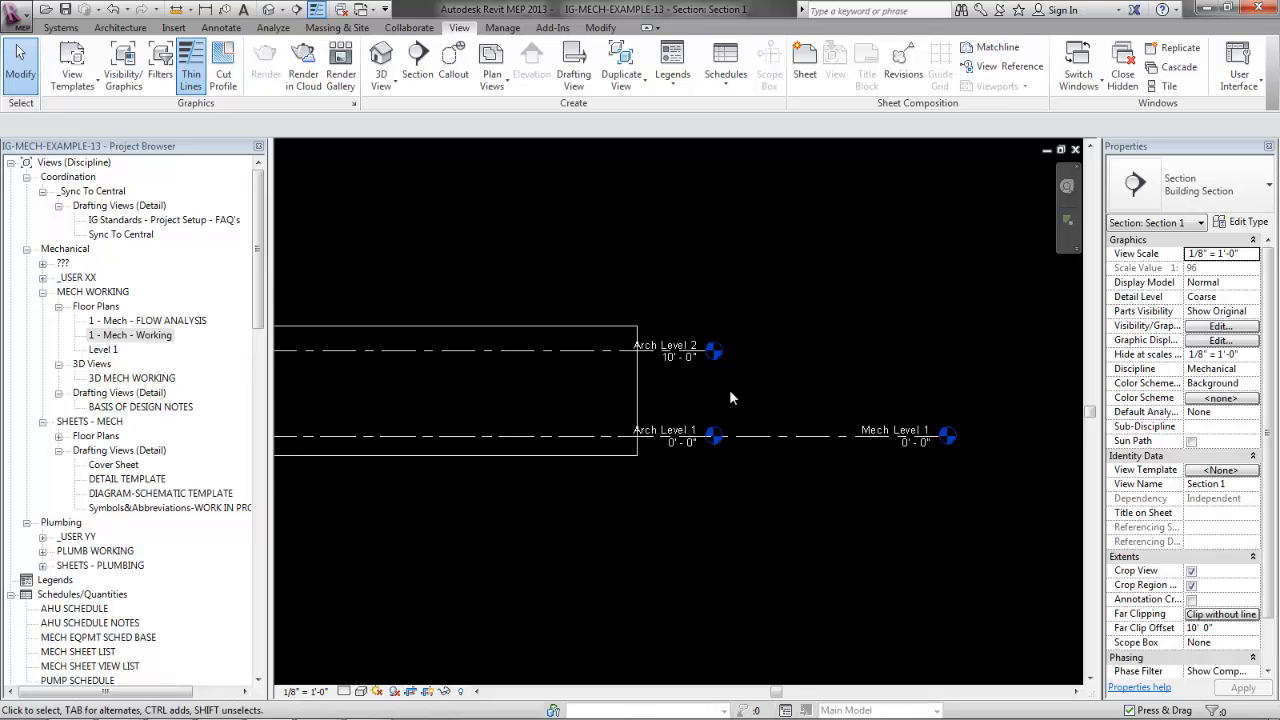
- Start Copy/Monitor on the linked model and confirm zero level offset with same-name level reuse
{"action": "left_click", "coordinate": [408, 27]}
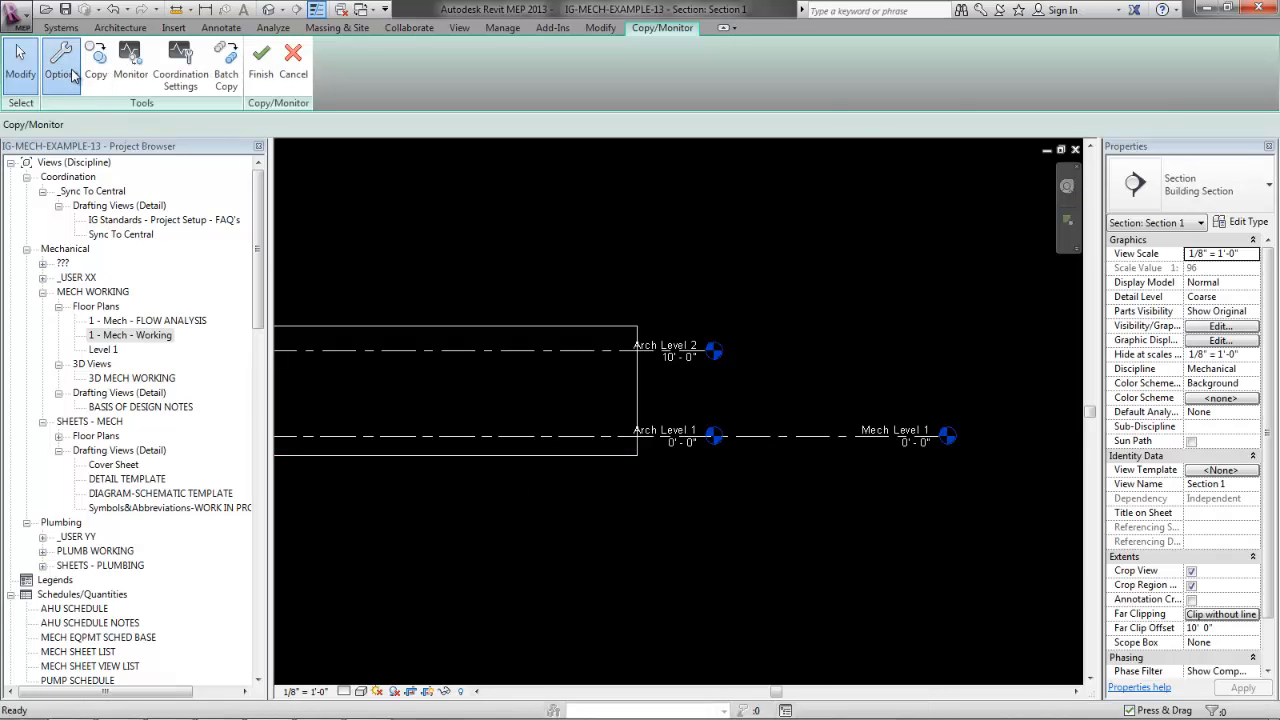
{"action": "left_click", "coordinate": [61, 60]}
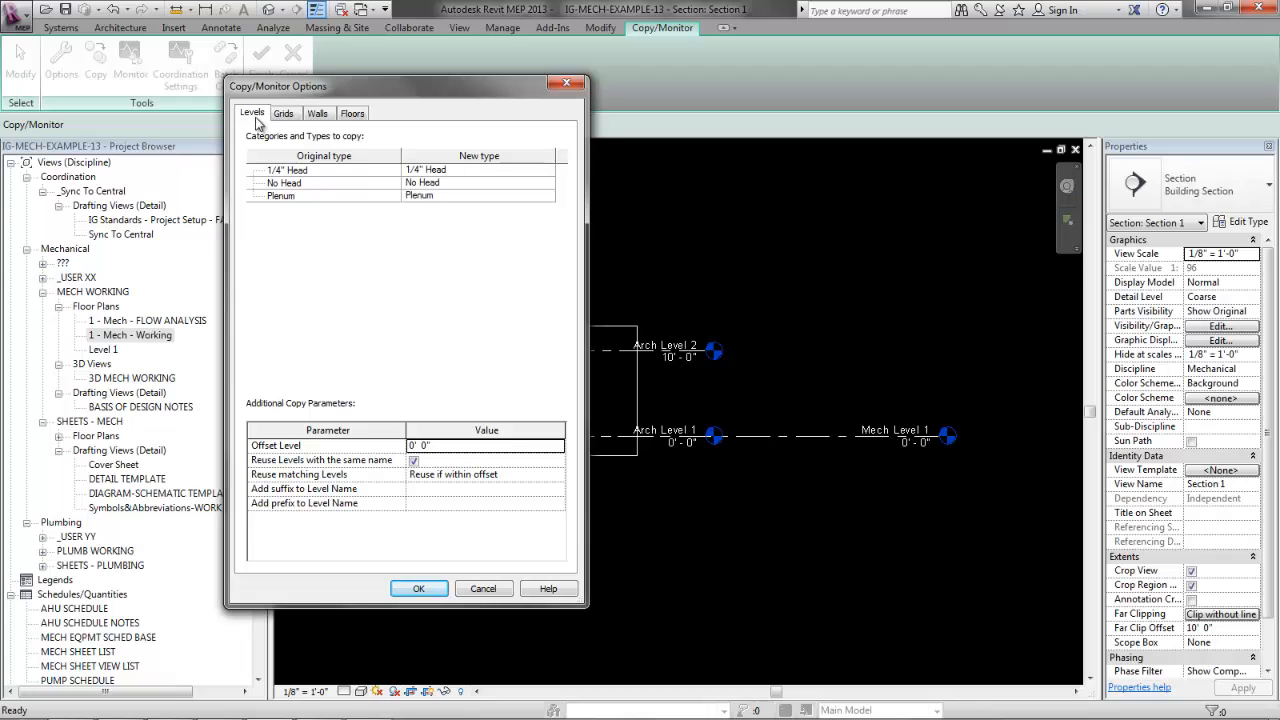
{"action": "mouse_move", "coordinate": [280, 485]}
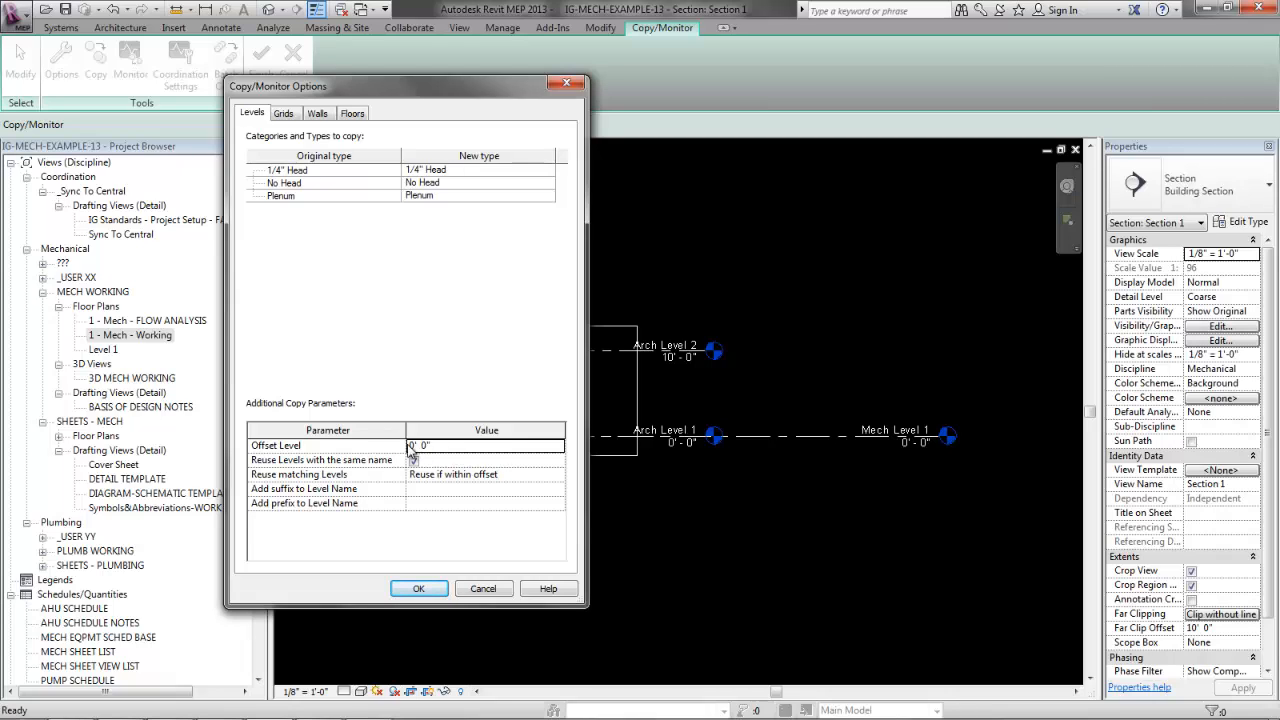
{"action": "left_click", "coordinate": [414, 459]}
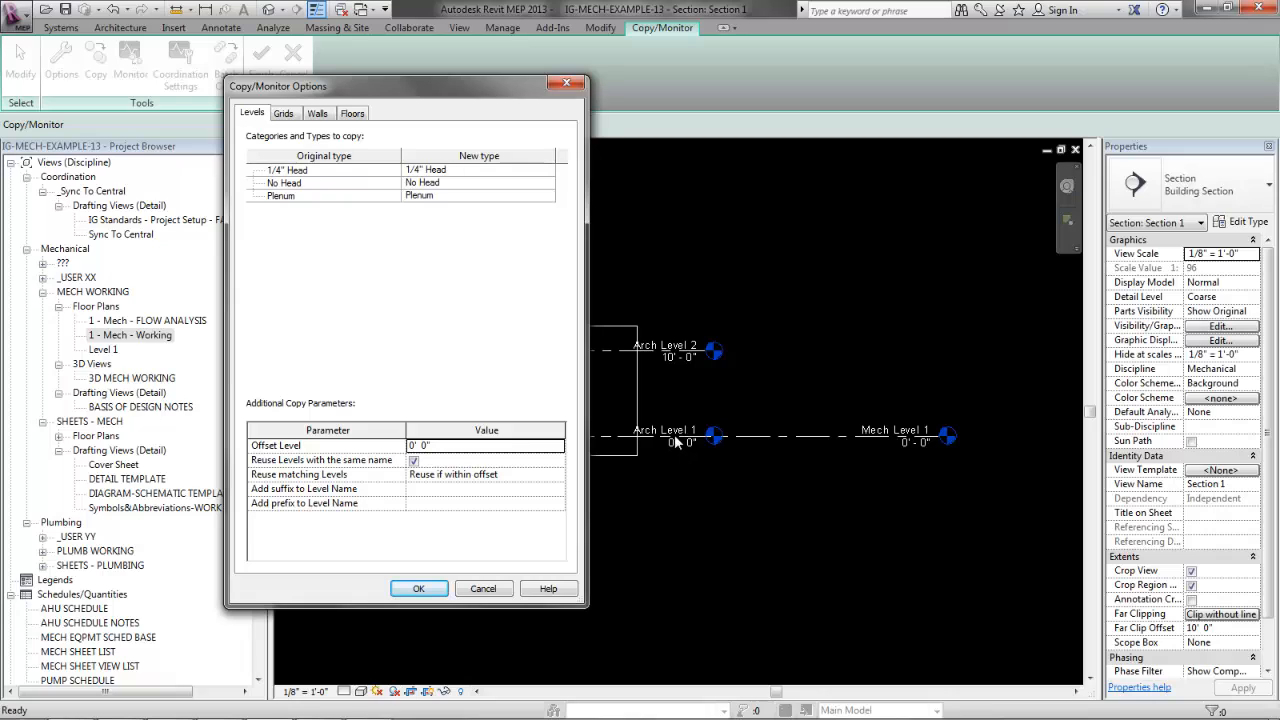
{"action": "mouse_move", "coordinate": [697, 445]}
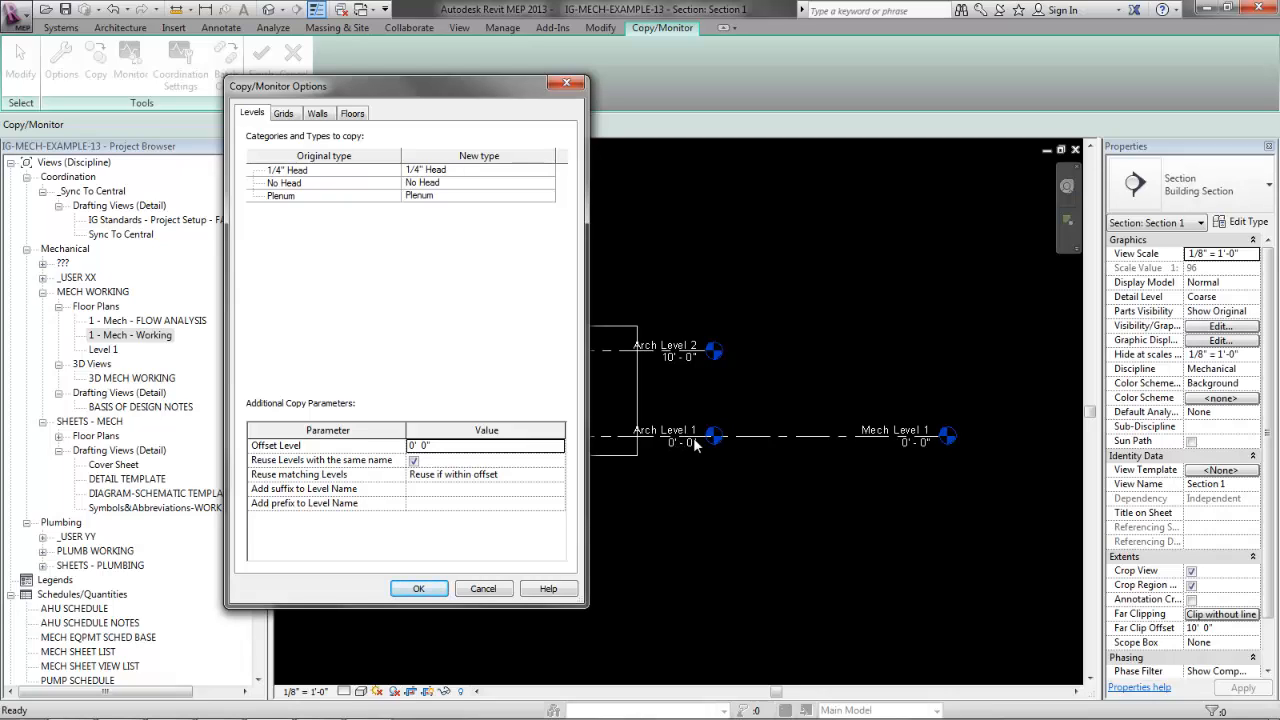
{"action": "mouse_move", "coordinate": [953, 447]}
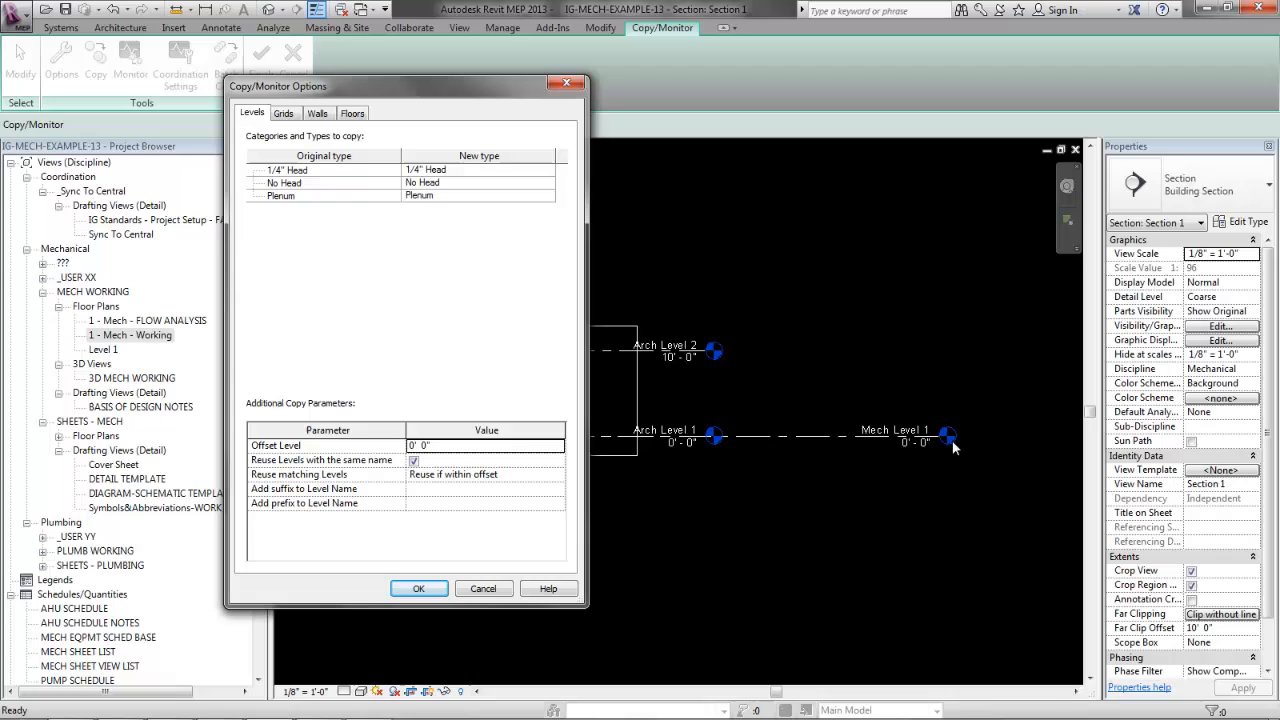
{"action": "mouse_move", "coordinate": [557, 488]}
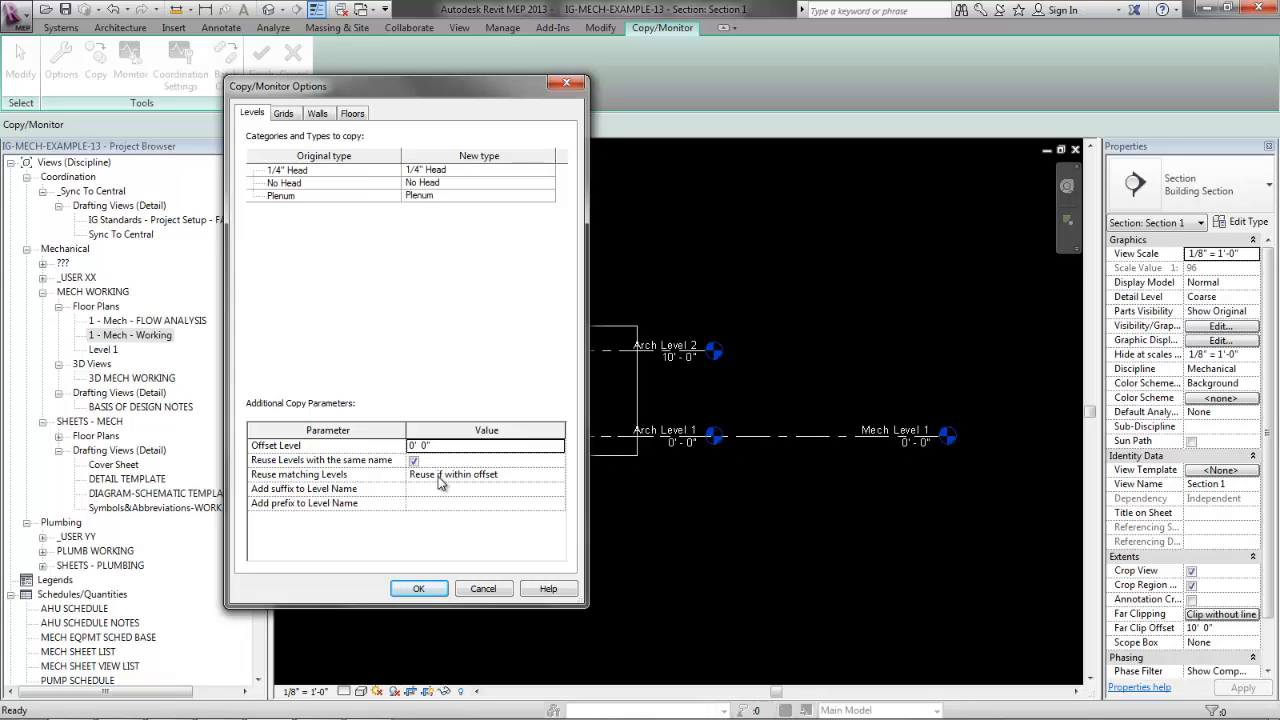
{"action": "left_click", "coordinate": [419, 588]}
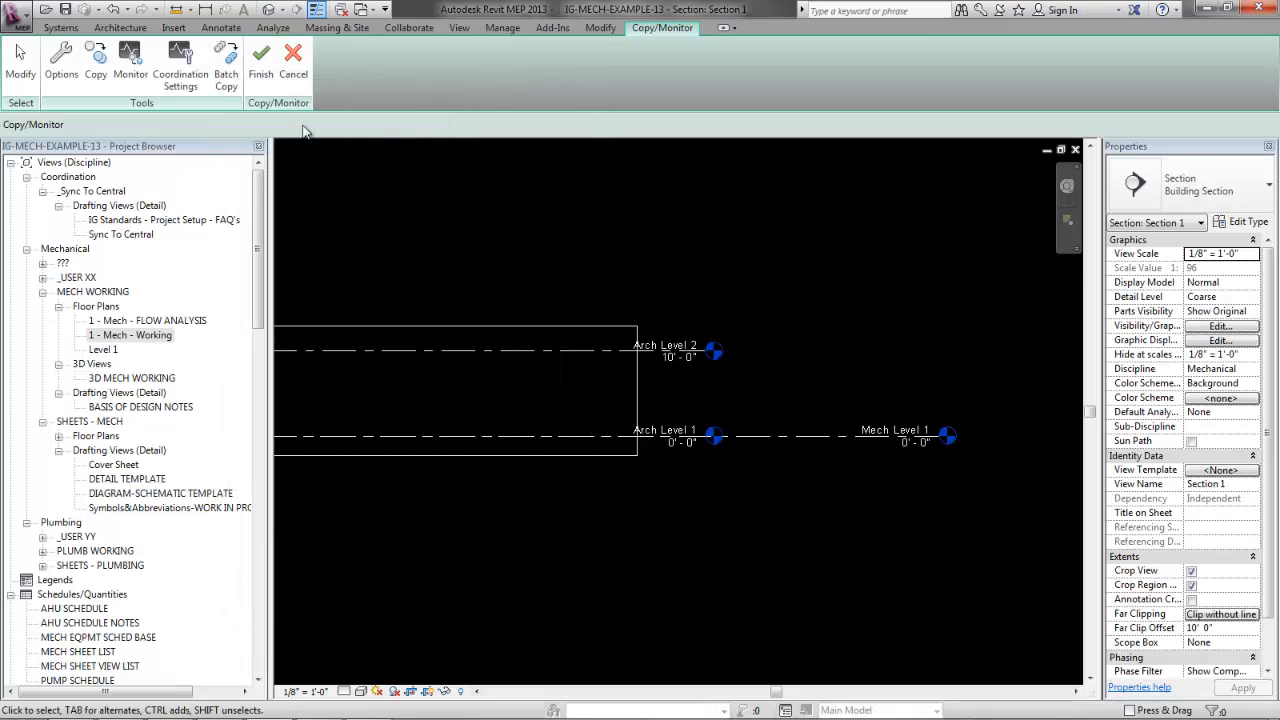
- Copy Arch Level 1 and Arch Level 2 from the link, finish Copy/Monitor, and deselect
{"action": "left_click", "coordinate": [95, 60]}
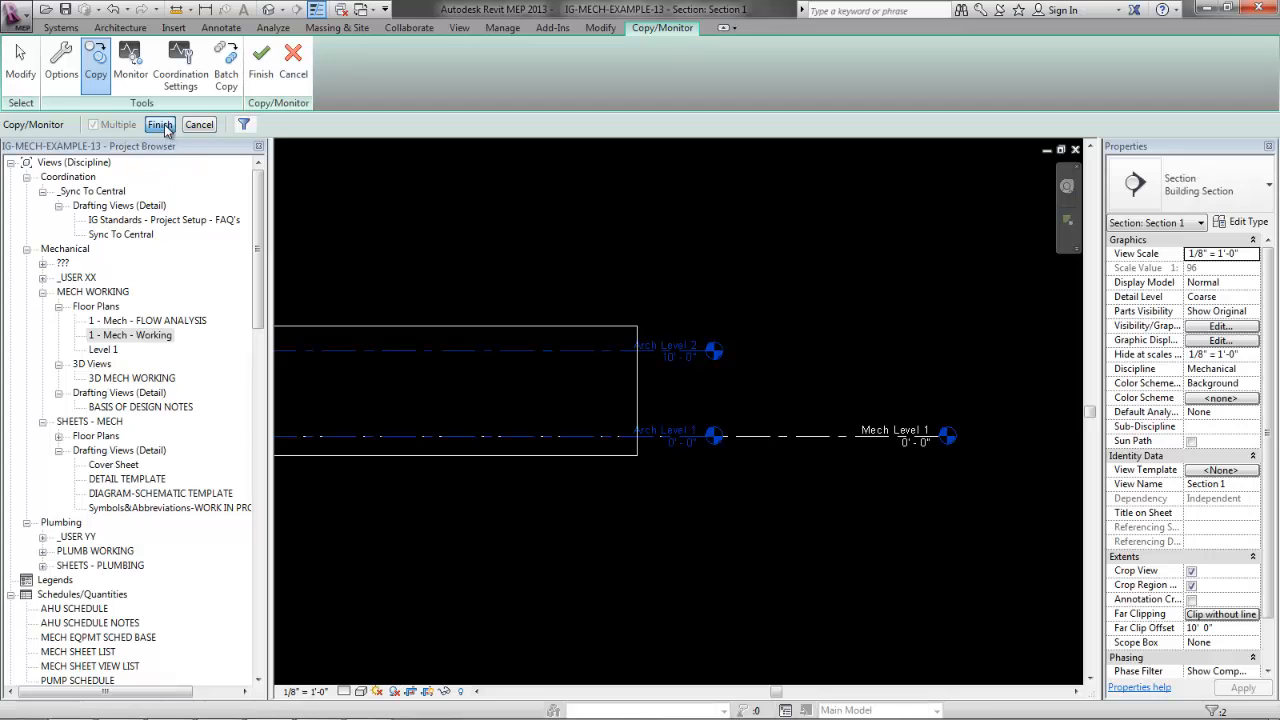
{"action": "left_click", "coordinate": [159, 124]}
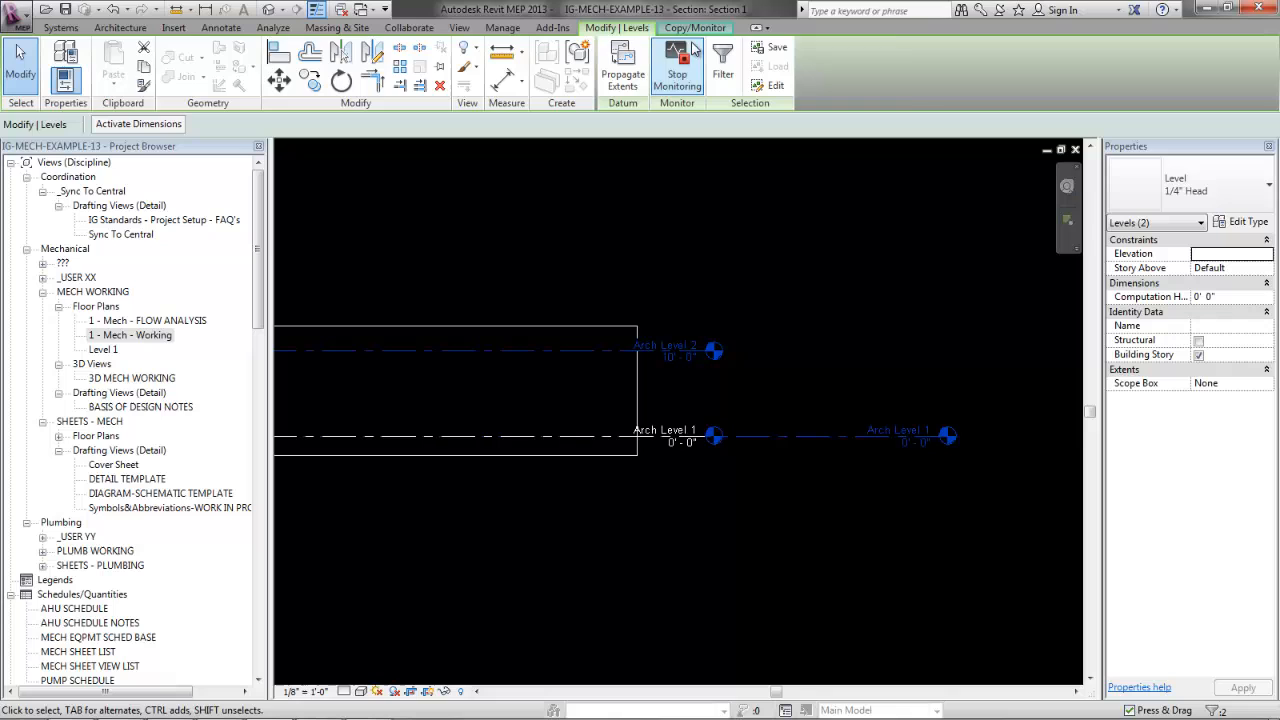
{"action": "left_click", "coordinate": [408, 27]}
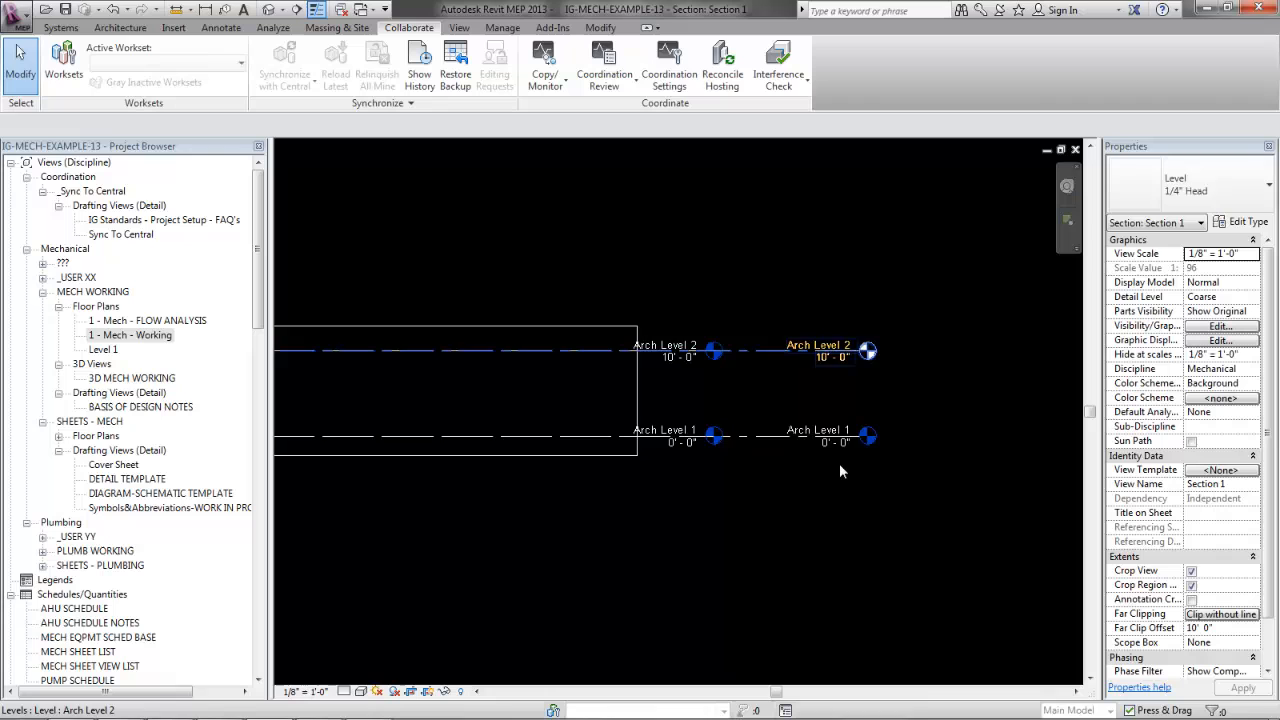
{"action": "left_click", "coordinate": [650, 348]}
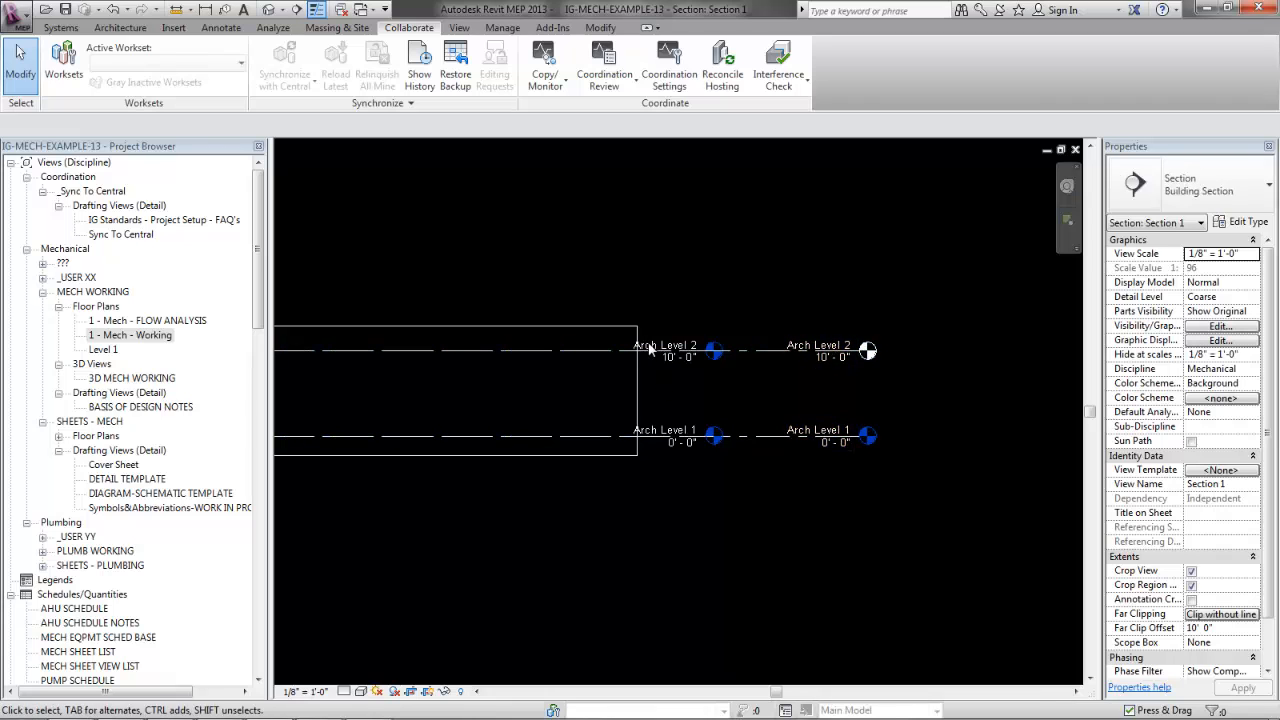
{"action": "mouse_move", "coordinate": [648, 258]}
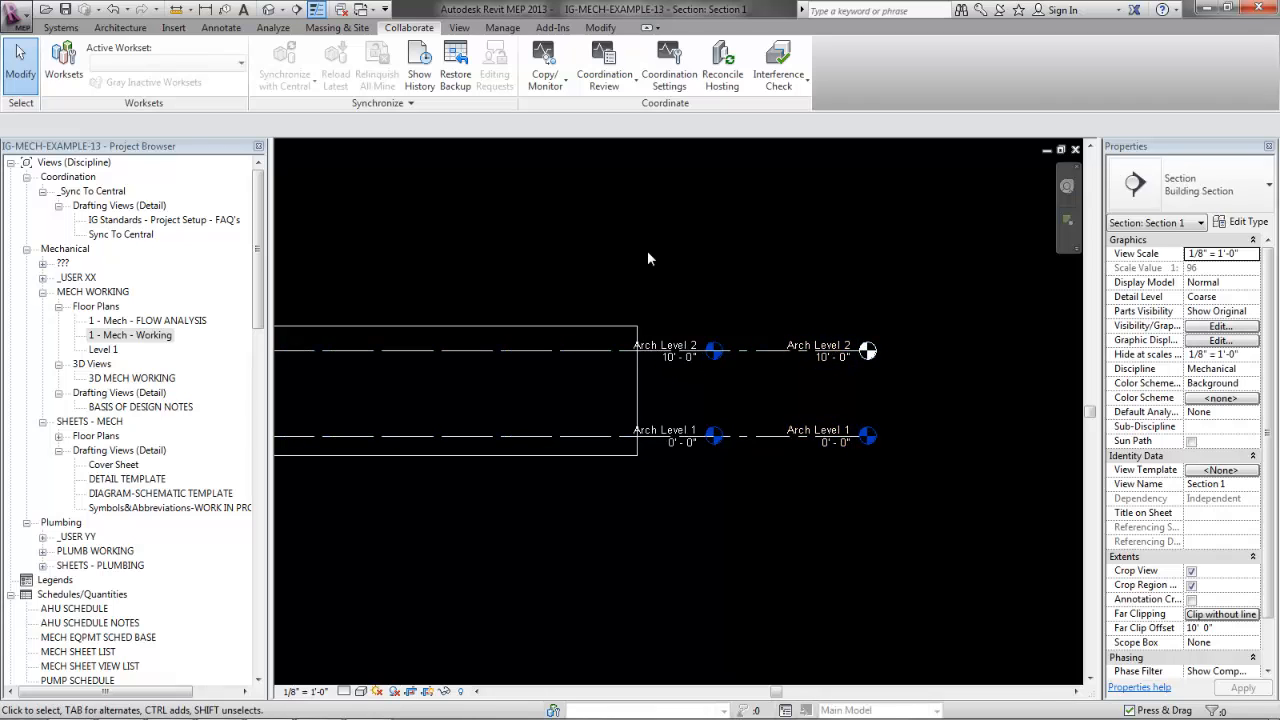
- Set the Revit link to Custom display in Section 1 with its annotation categories hidden
{"action": "left_click", "coordinate": [1220, 326]}
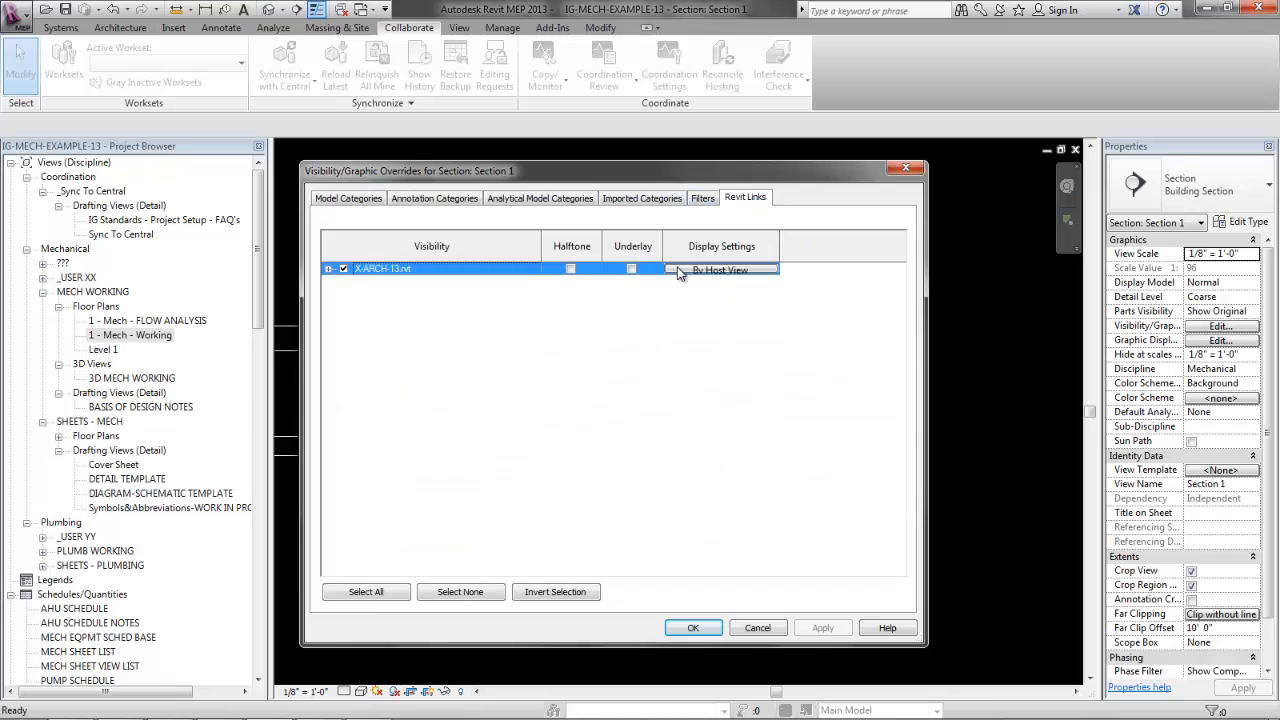
{"action": "left_click", "coordinate": [720, 270]}
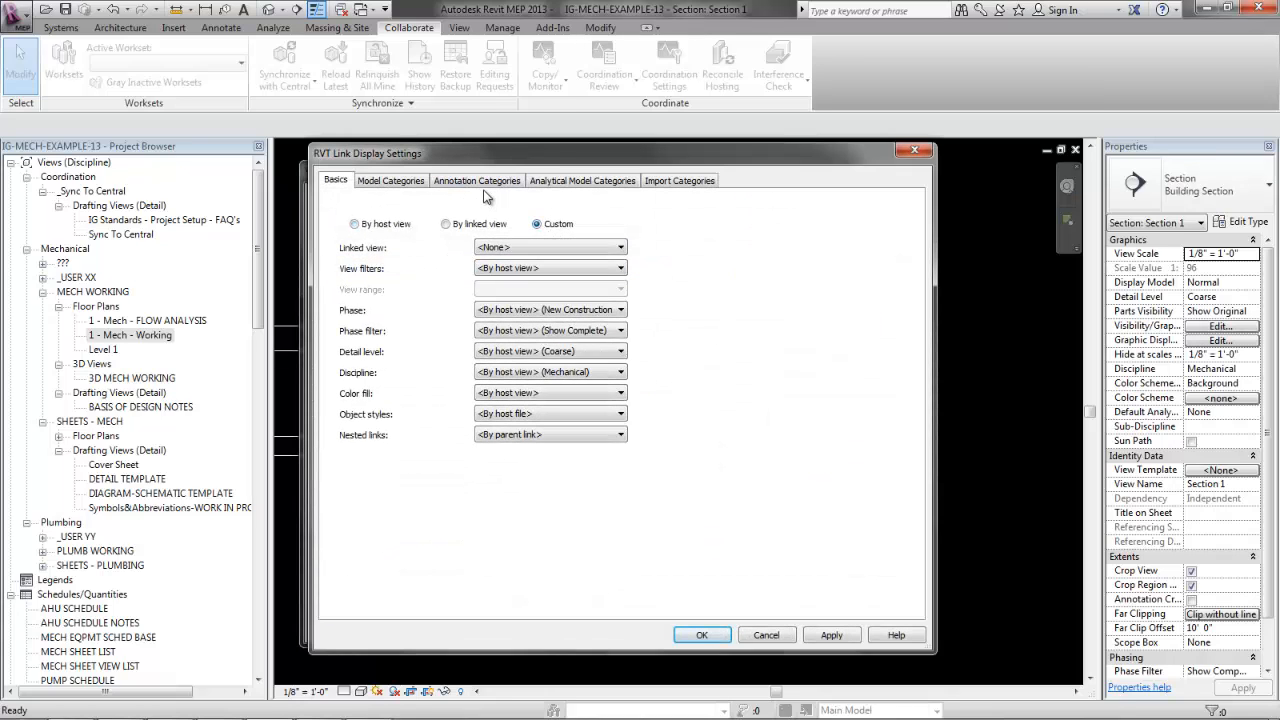
{"action": "left_click", "coordinate": [477, 180]}
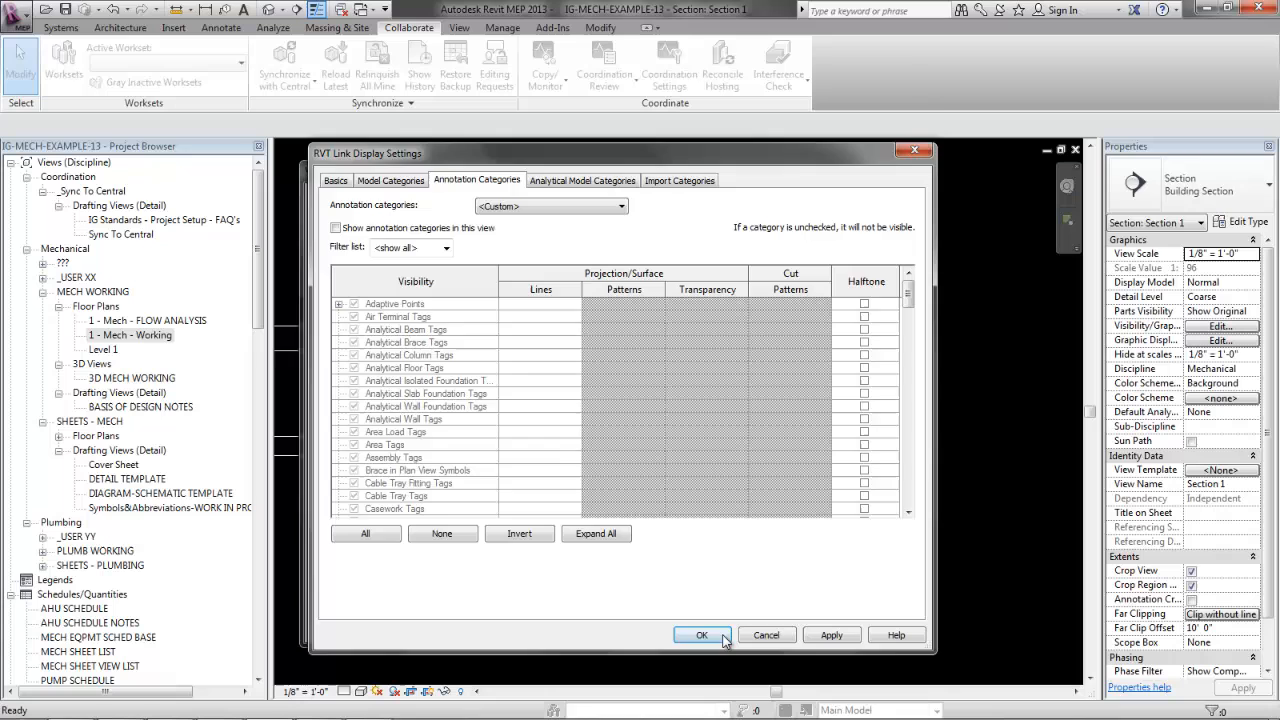
{"action": "left_click", "coordinate": [701, 635]}
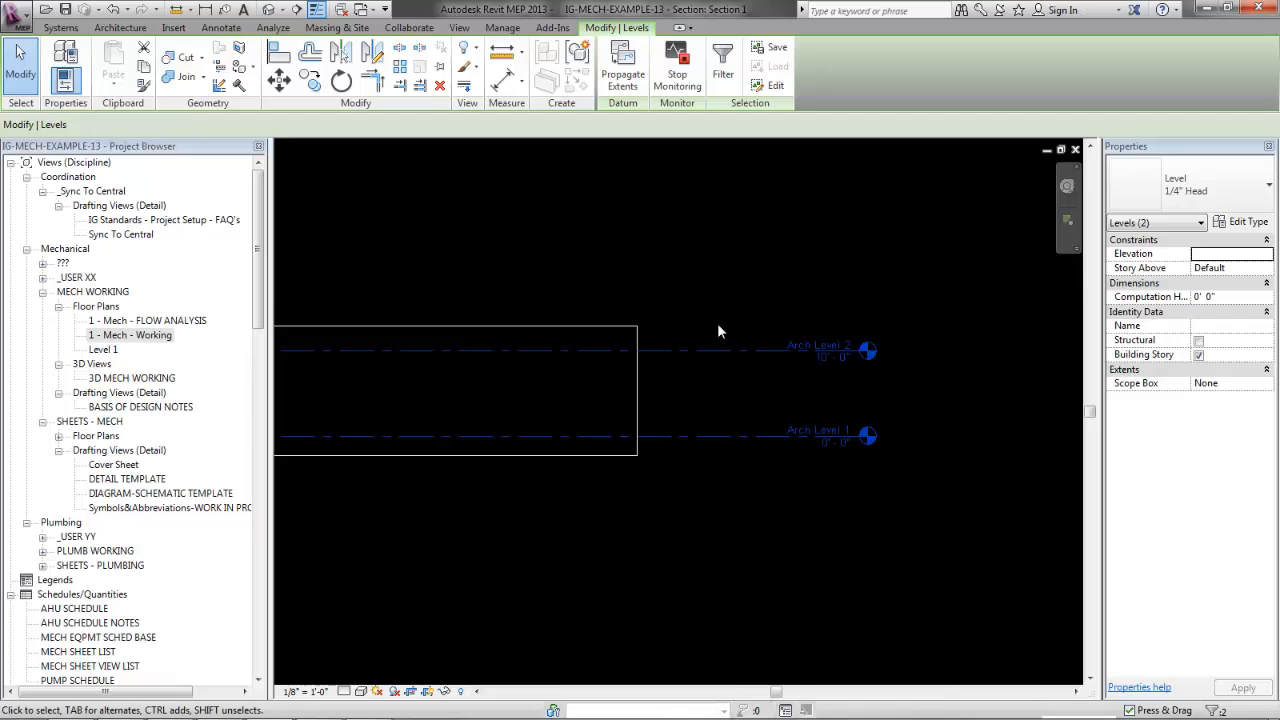
- Pin the copied Arch levels and grids, then clear the selection
{"action": "left_click", "coordinate": [408, 27]}
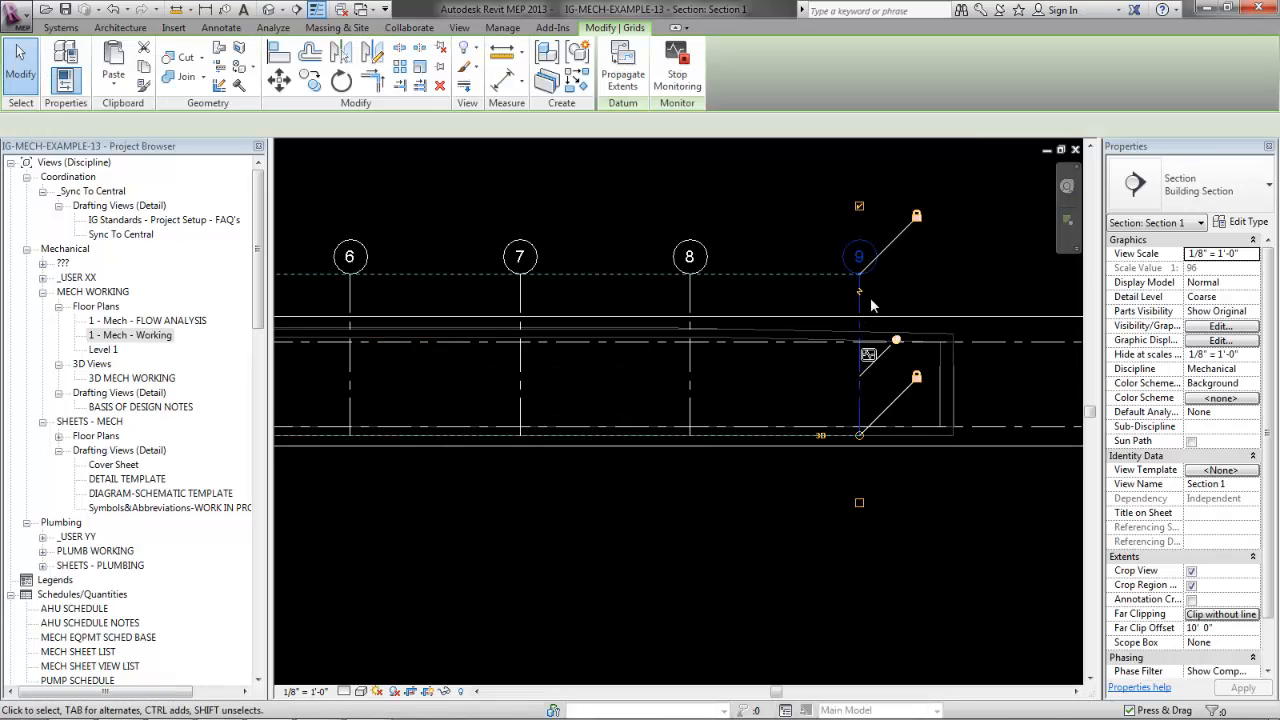
{"action": "left_click", "coordinate": [409, 27]}
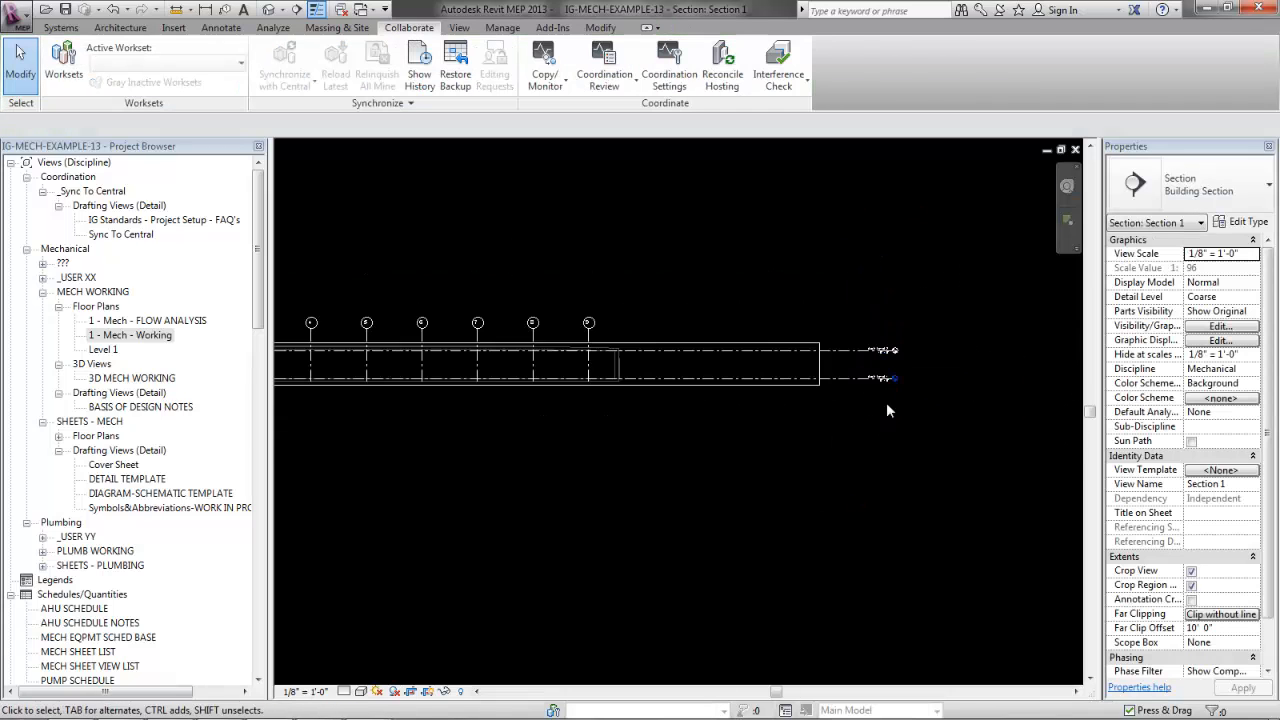